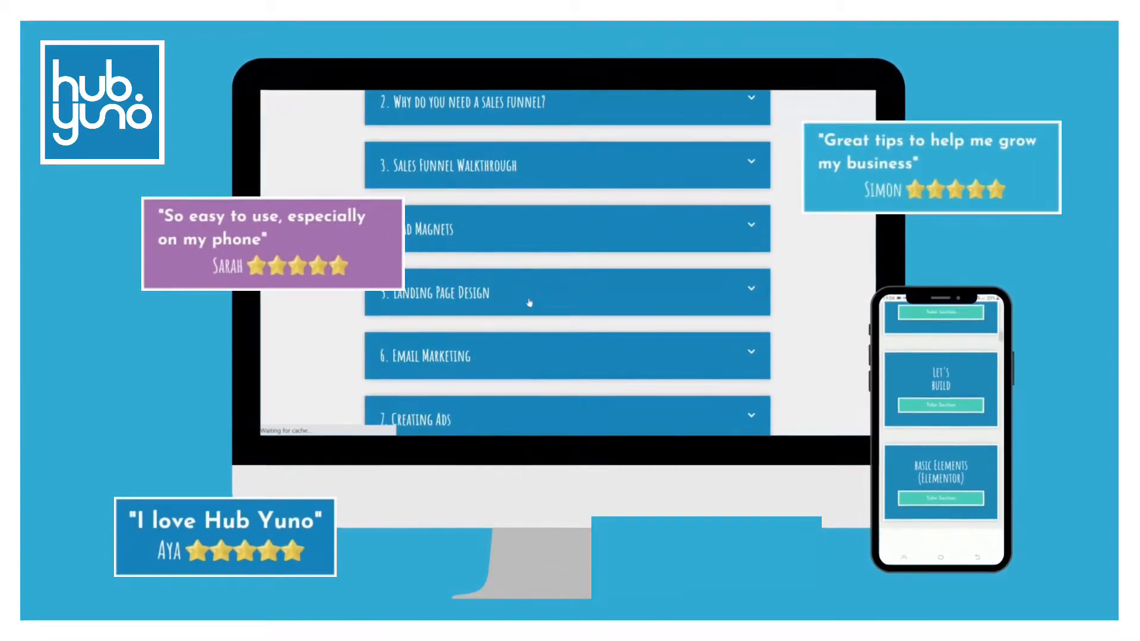
- Leave the Hub Yuno promo video for the ActiveCampaign account dashboard
left_click(567, 229)
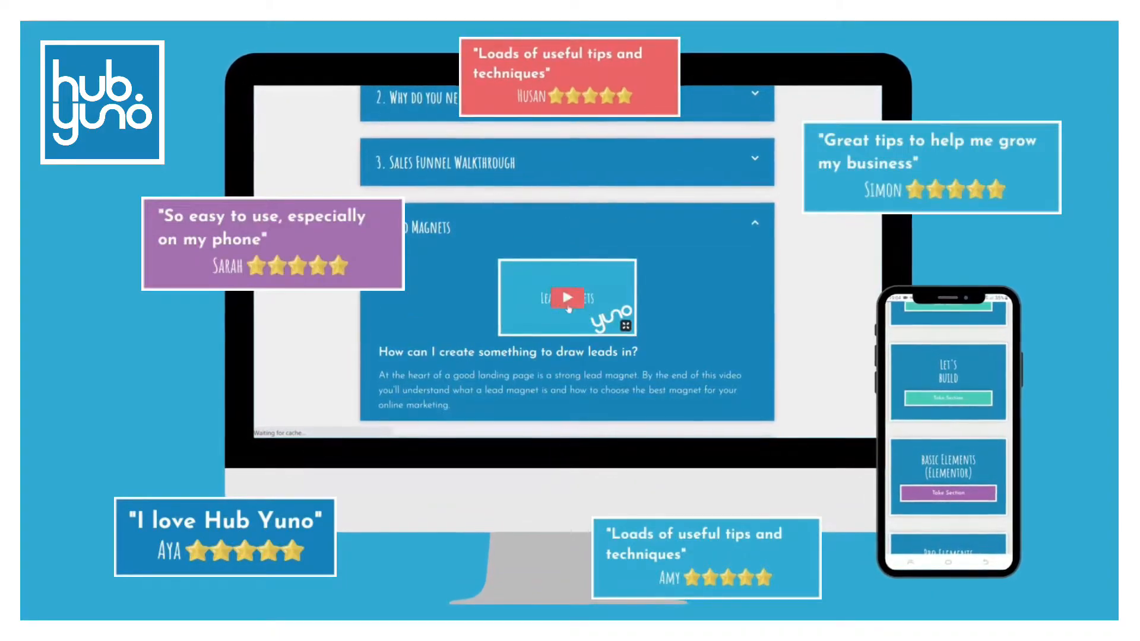
left_click(566, 297)
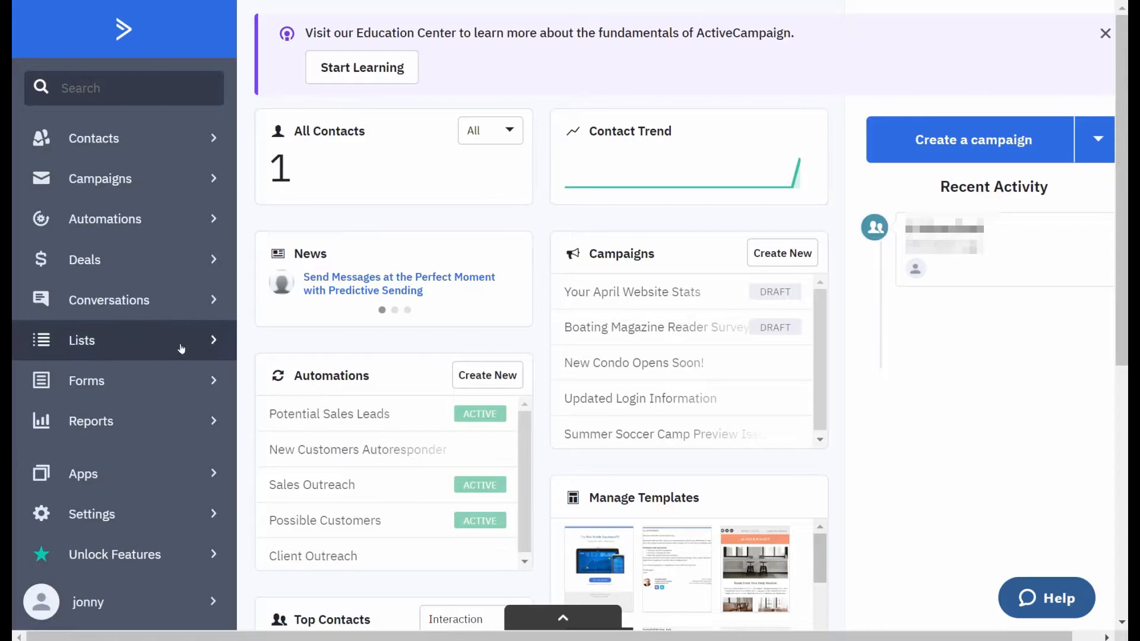
left_click(82, 340)
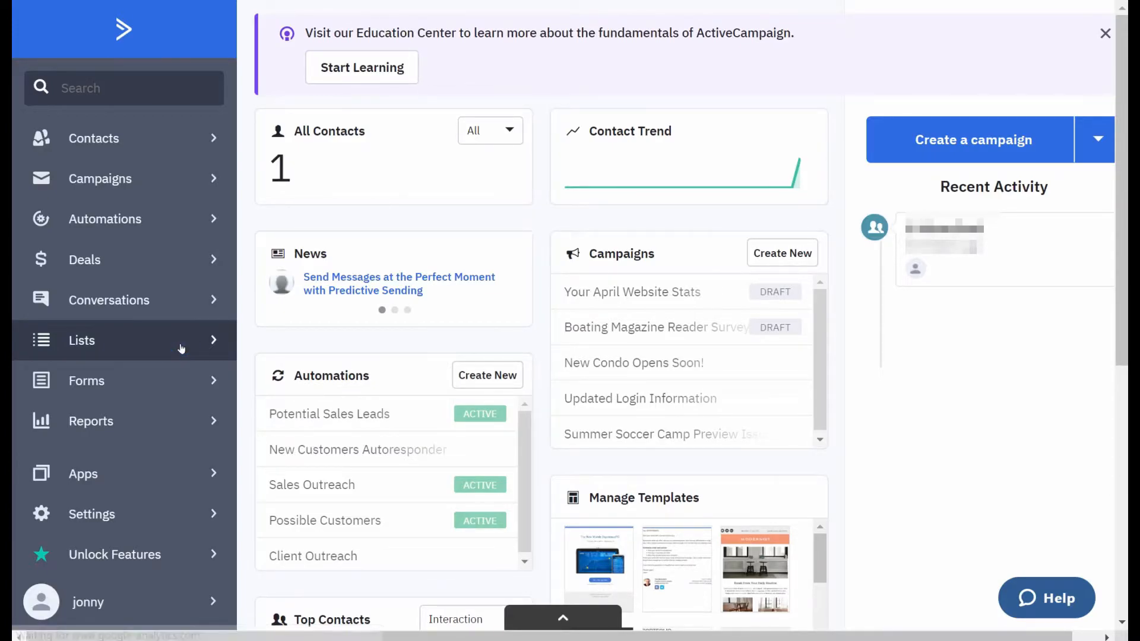
left_click(82, 341)
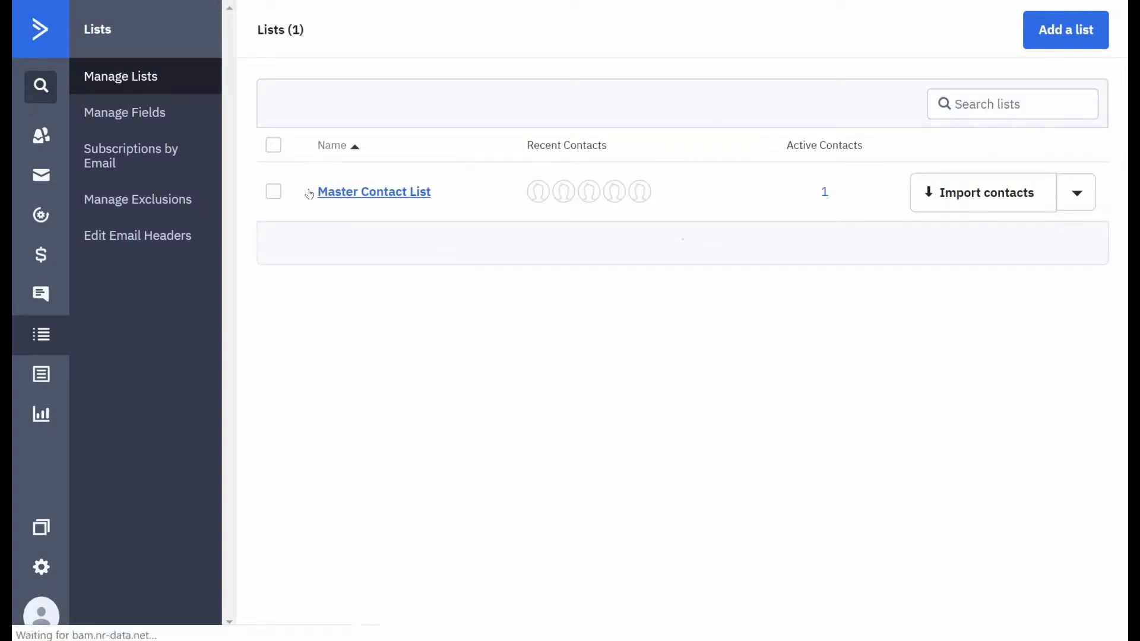
mouse_move(378, 267)
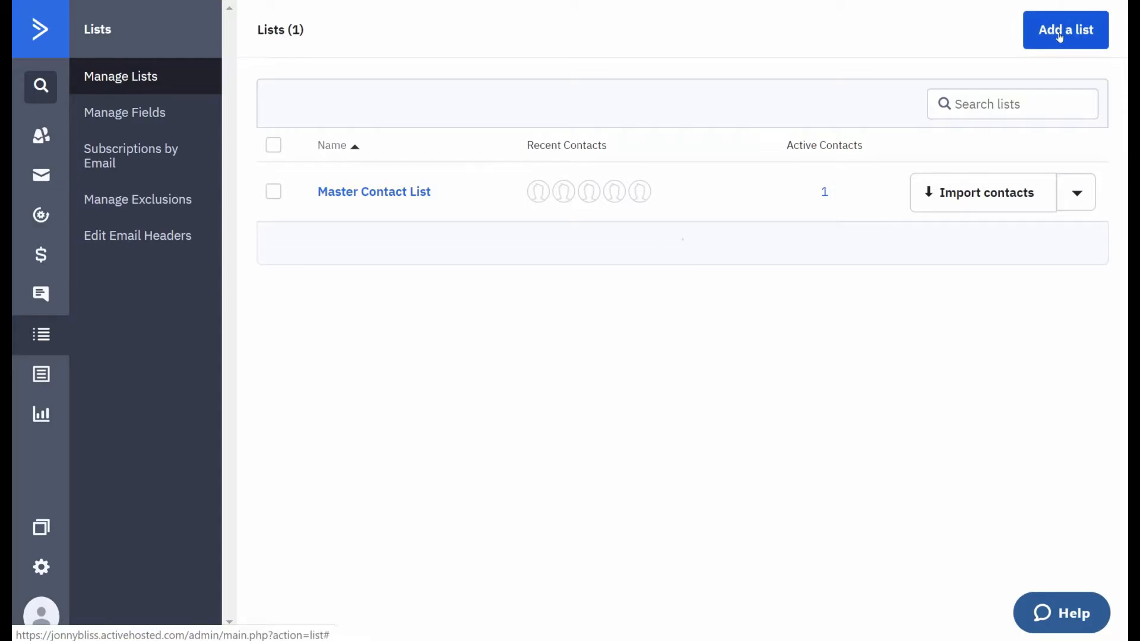
left_click(1065, 29)
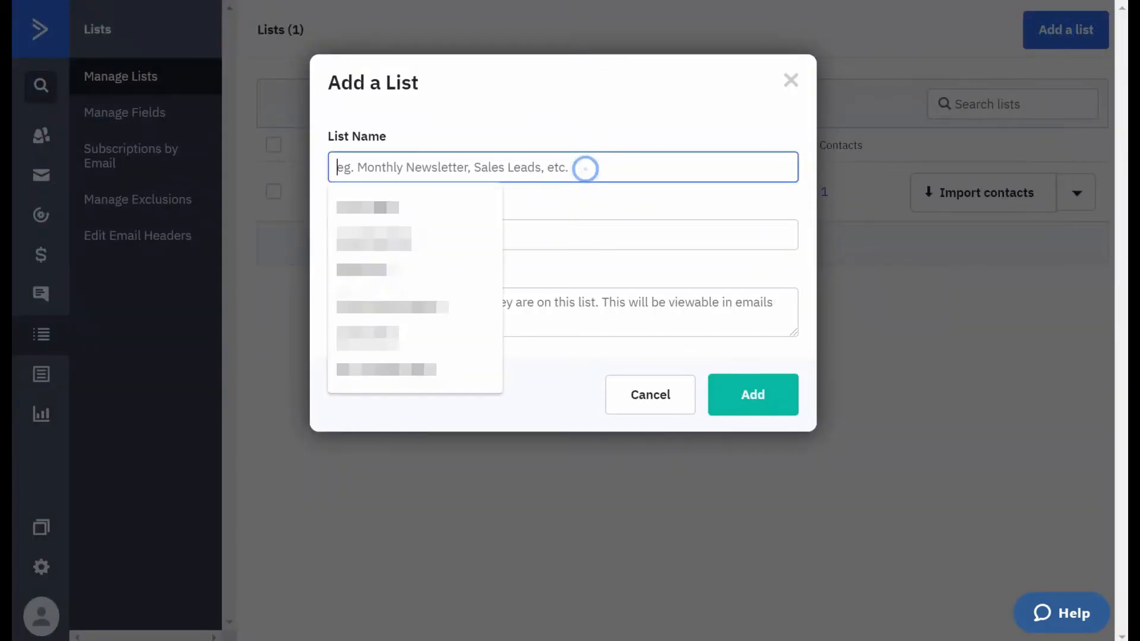
type("newsletter")
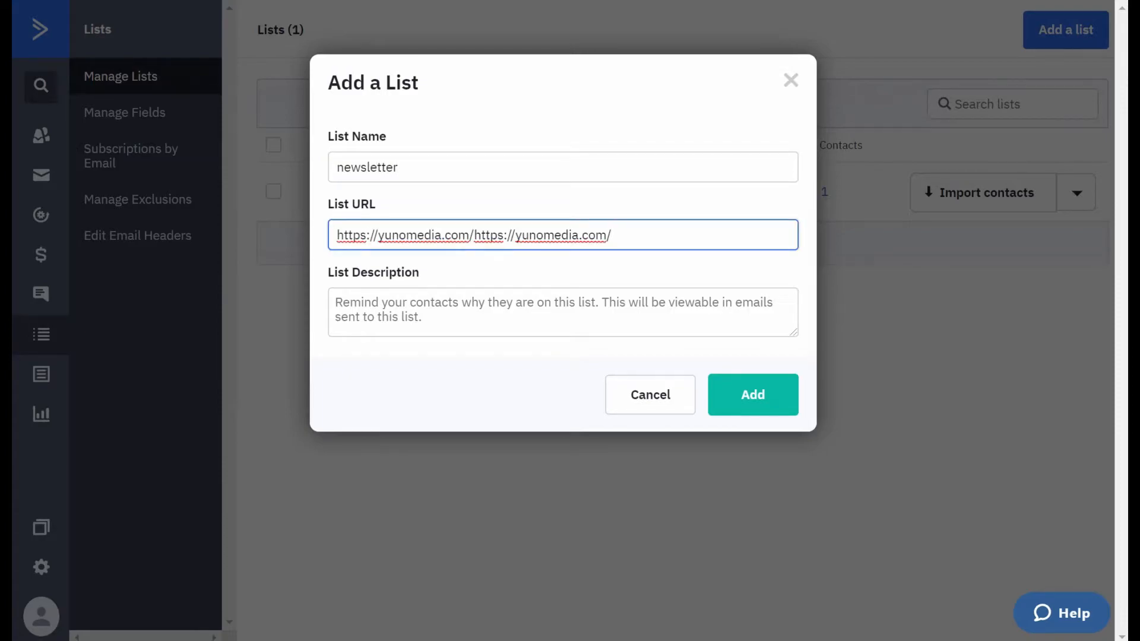
double_click(501, 235)
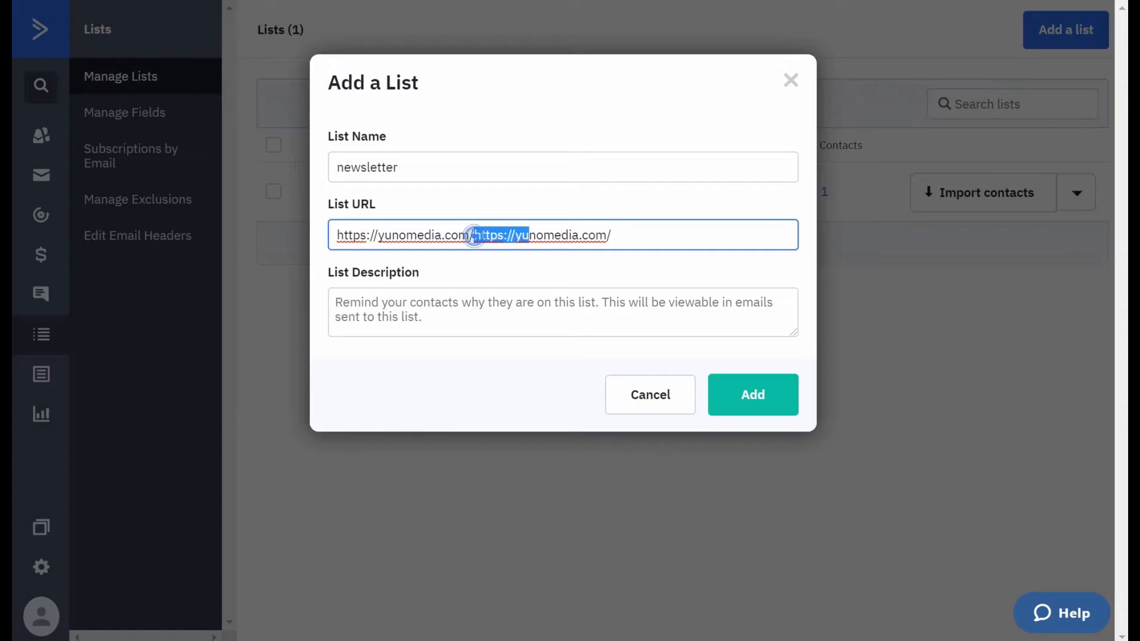
- Add a description saying contacts signed up to the newsletter and save the list
left_click(562, 312)
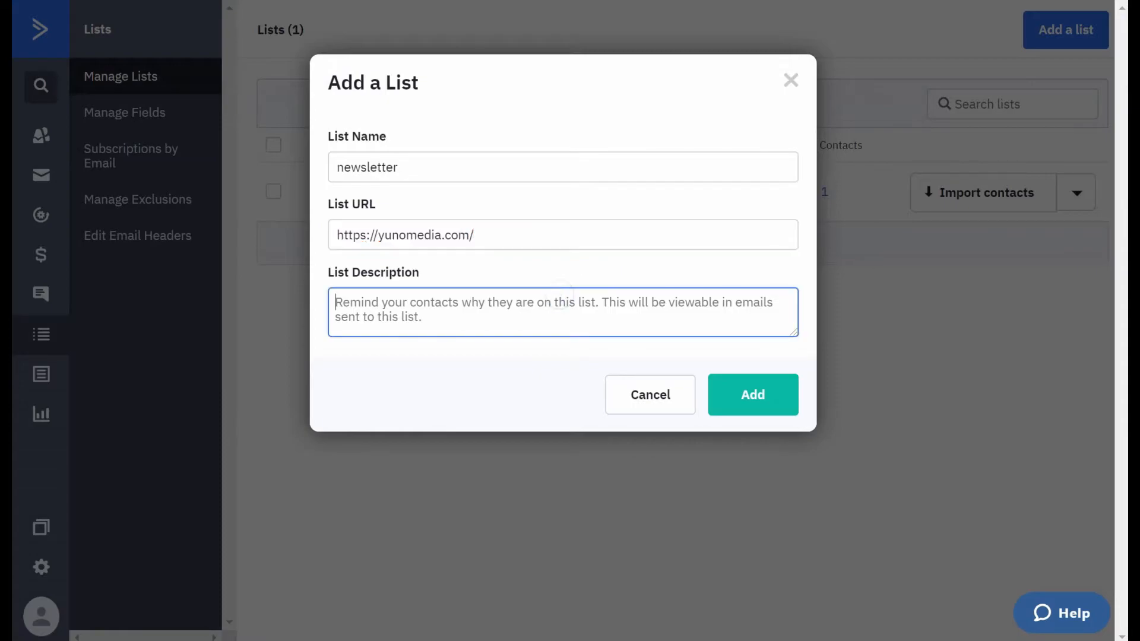
type("Yo")
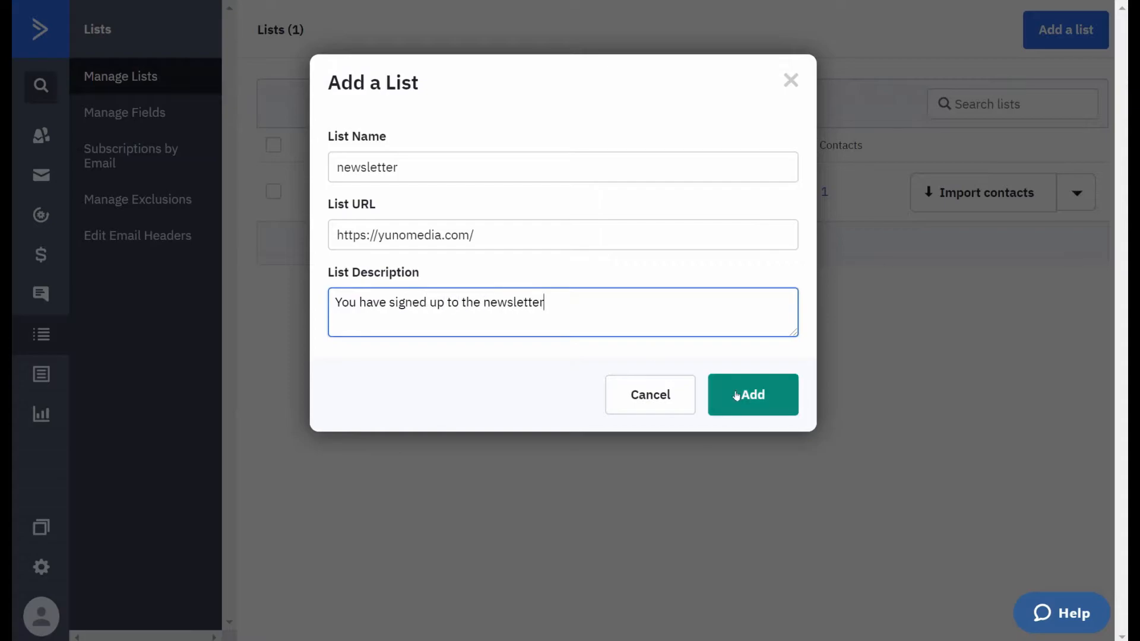
left_click(752, 394)
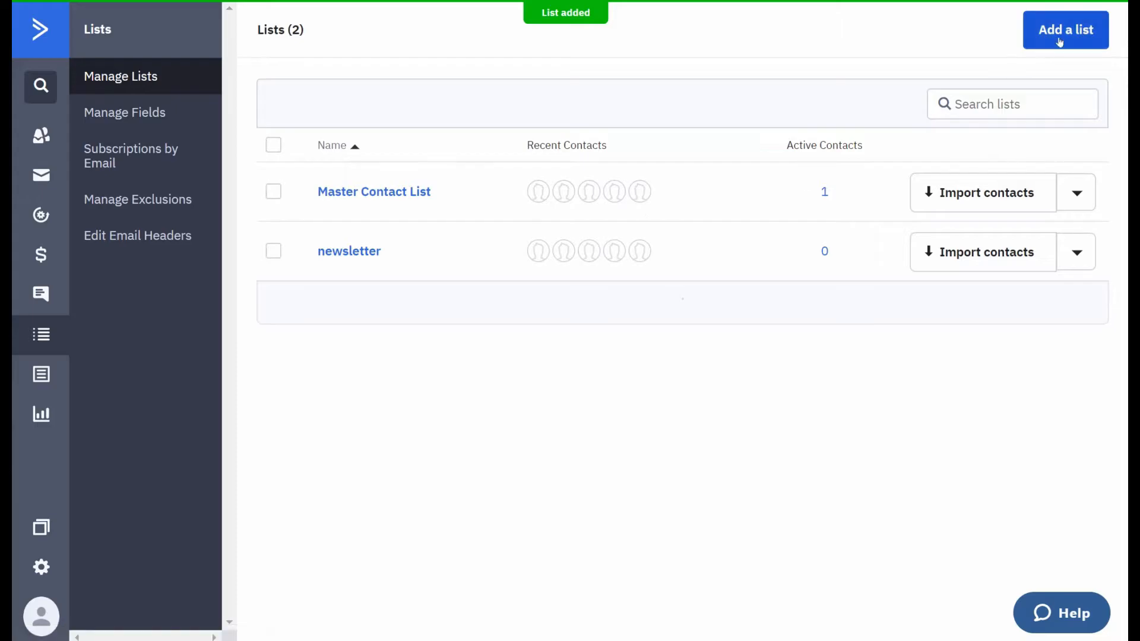
left_click(1063, 30)
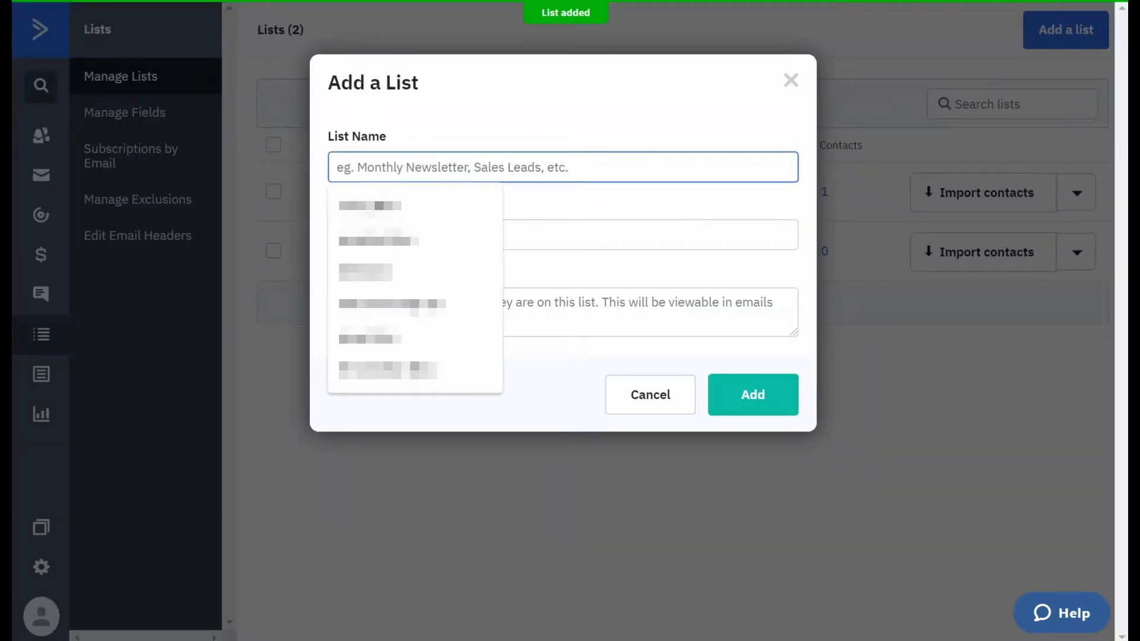
type("downloaded")
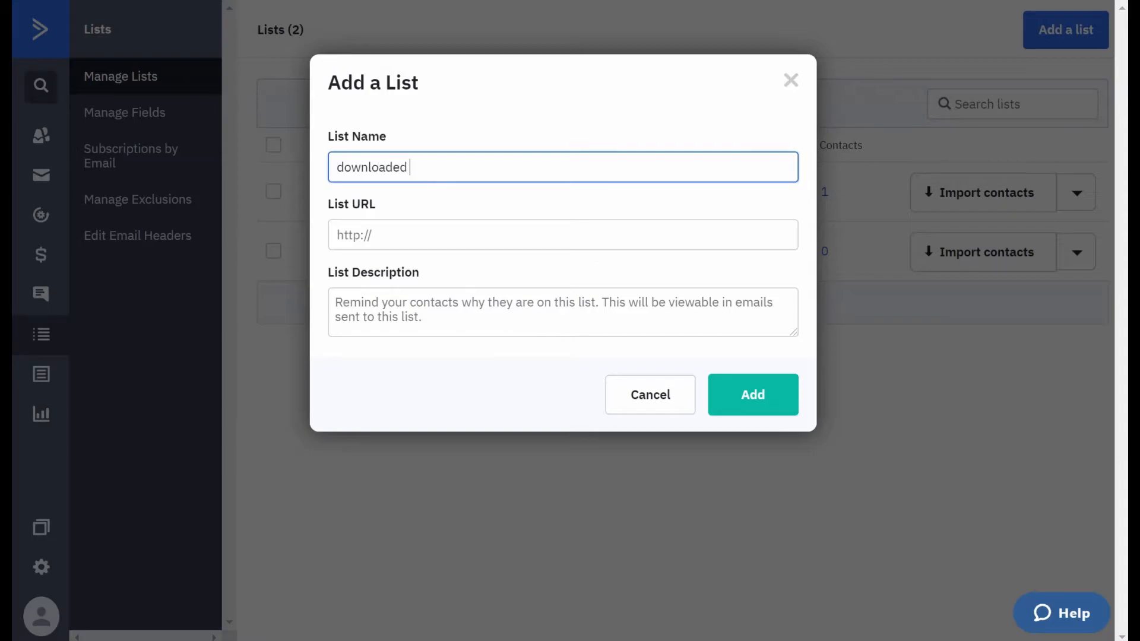
type("ebook")
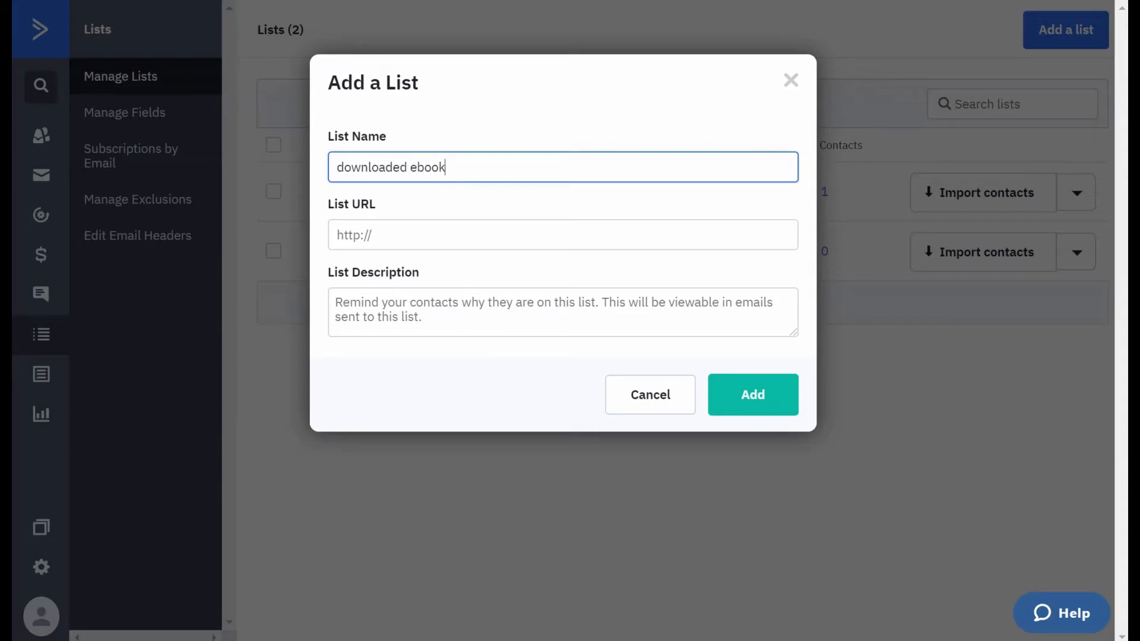
left_click(561, 235)
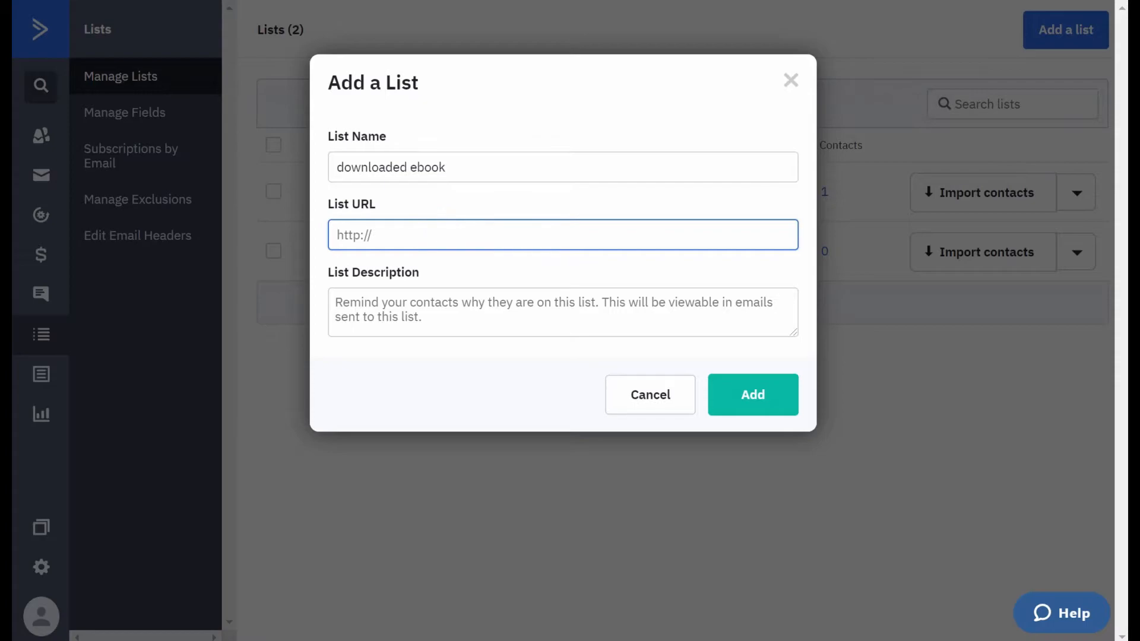
type("https://yunomedia.com/")
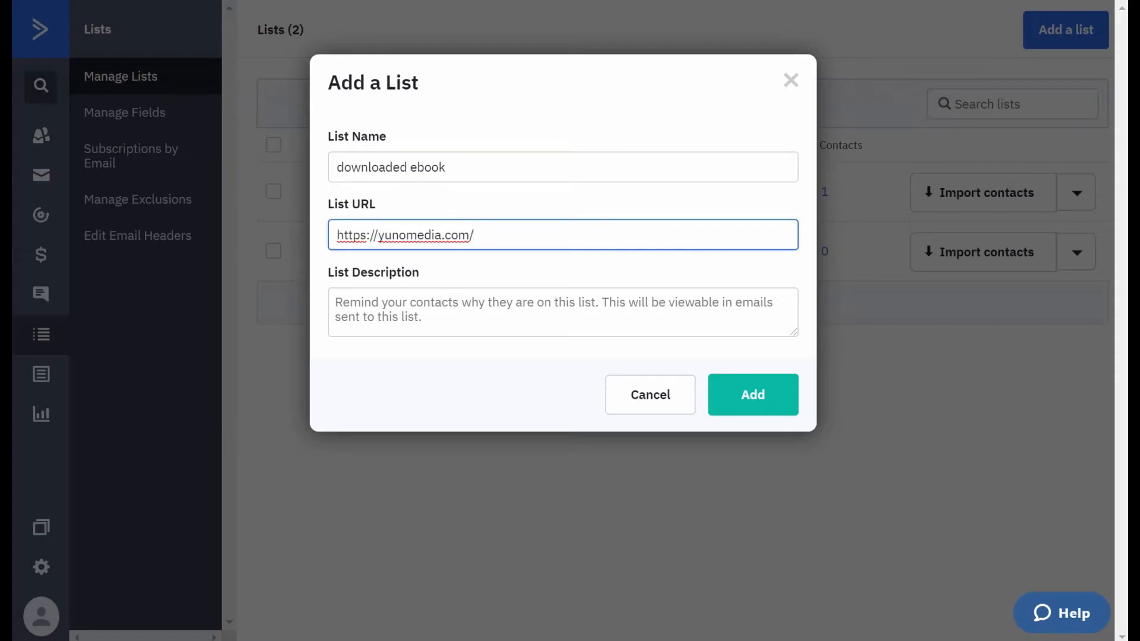
type("You have downloaded the ebook")
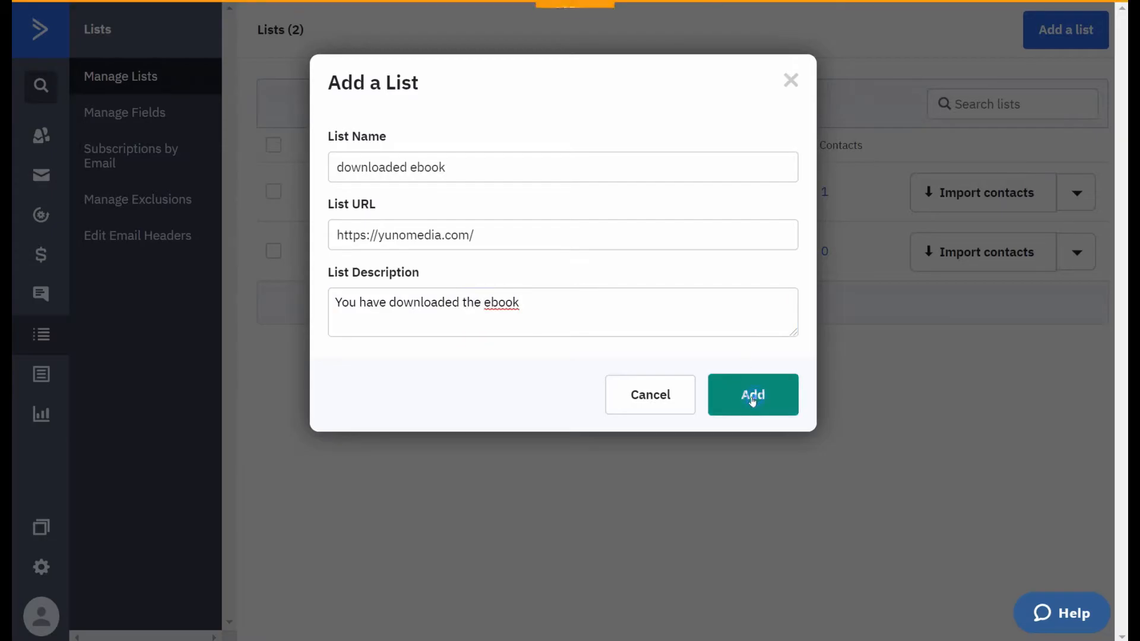
left_click(753, 394)
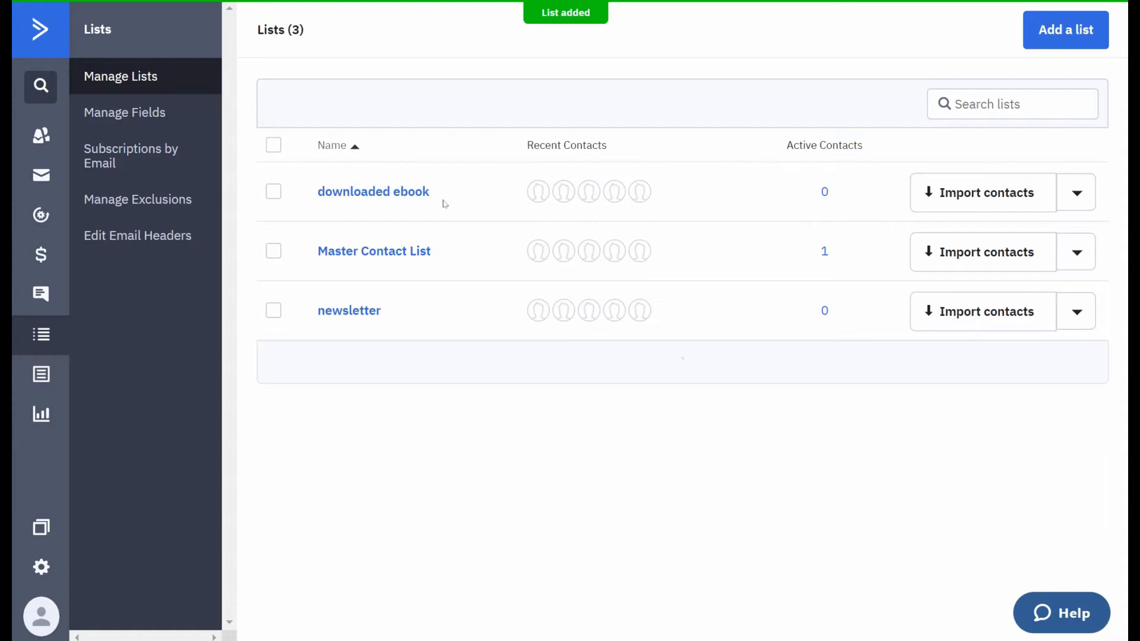
mouse_move(412, 309)
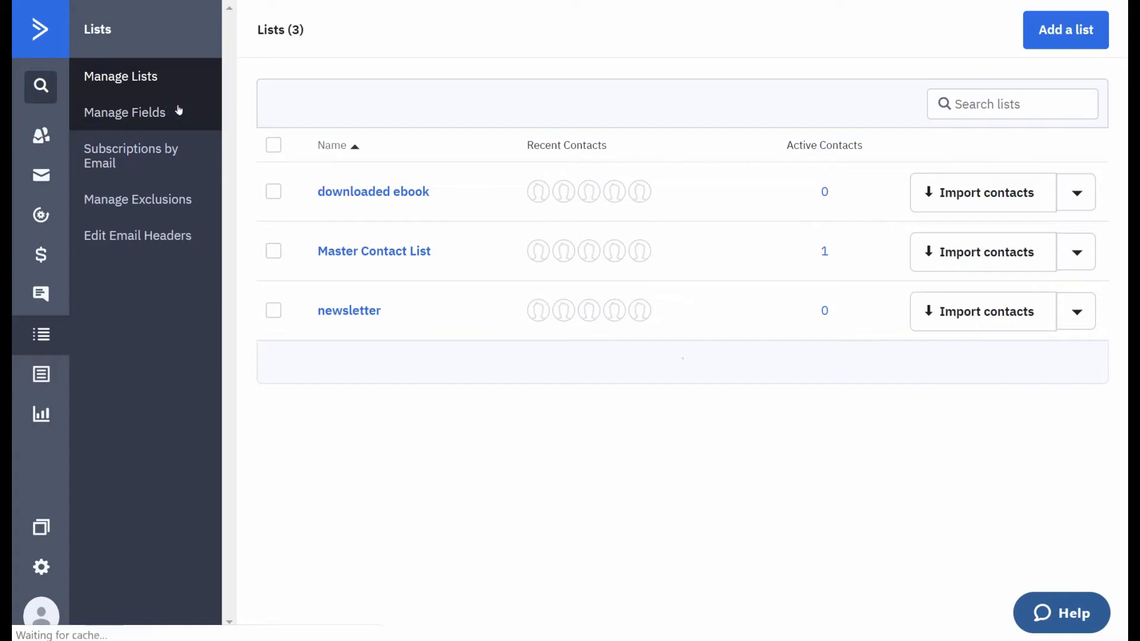
- Review the contact fields and select the %FIRSTNAME% personalization tag
left_click(124, 112)
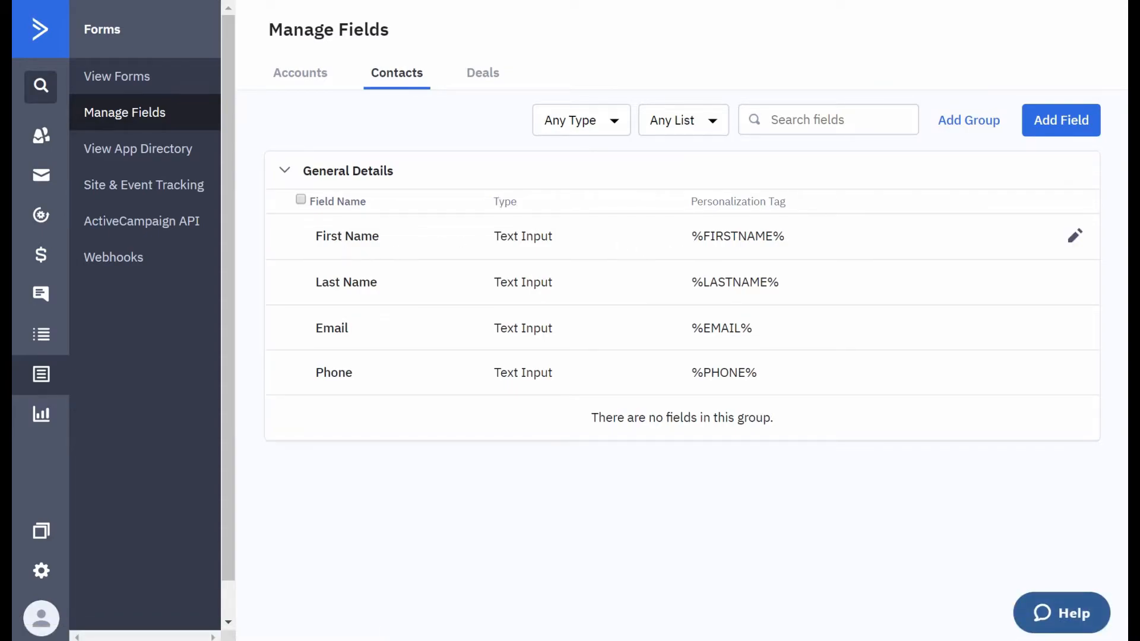
double_click(347, 235)
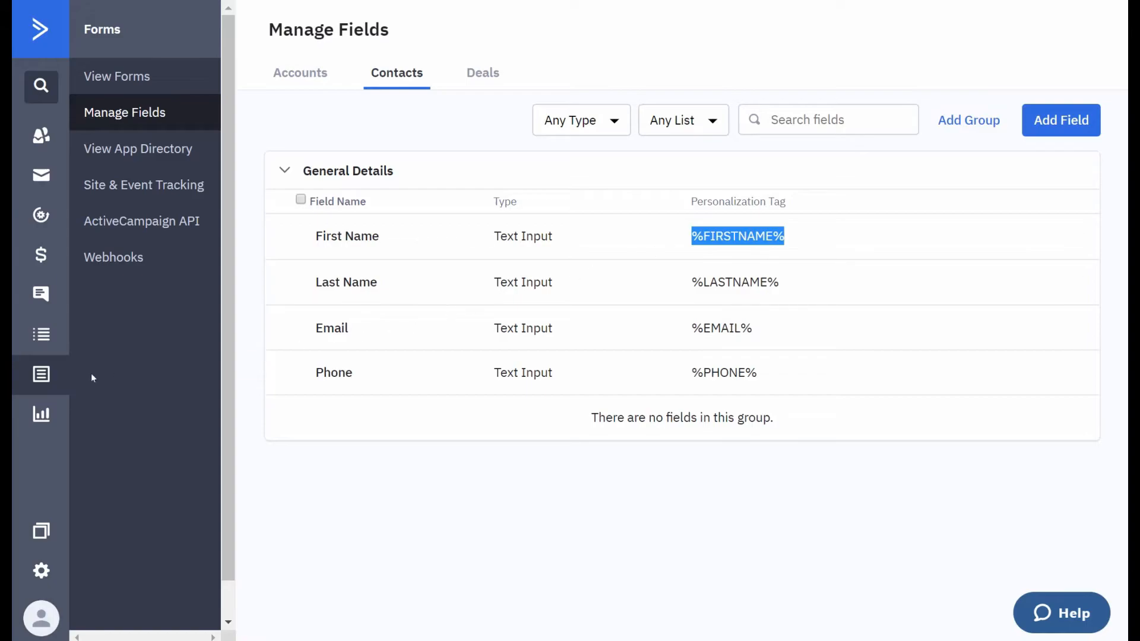
mouse_move(40, 137)
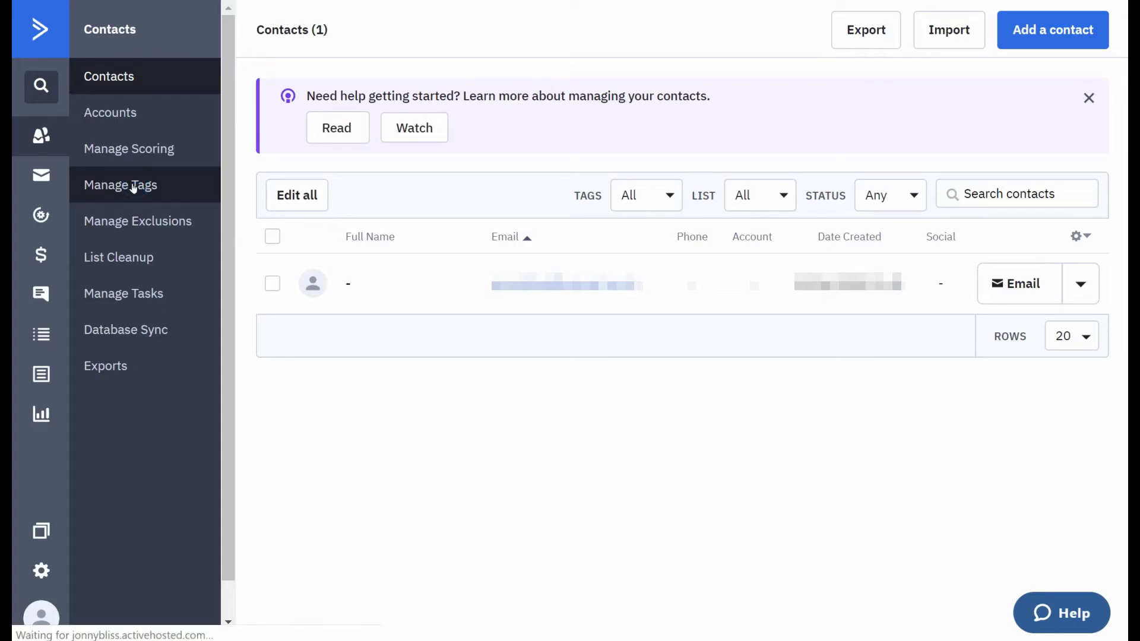
- View the account's tags on the Manage Tags page
left_click(121, 185)
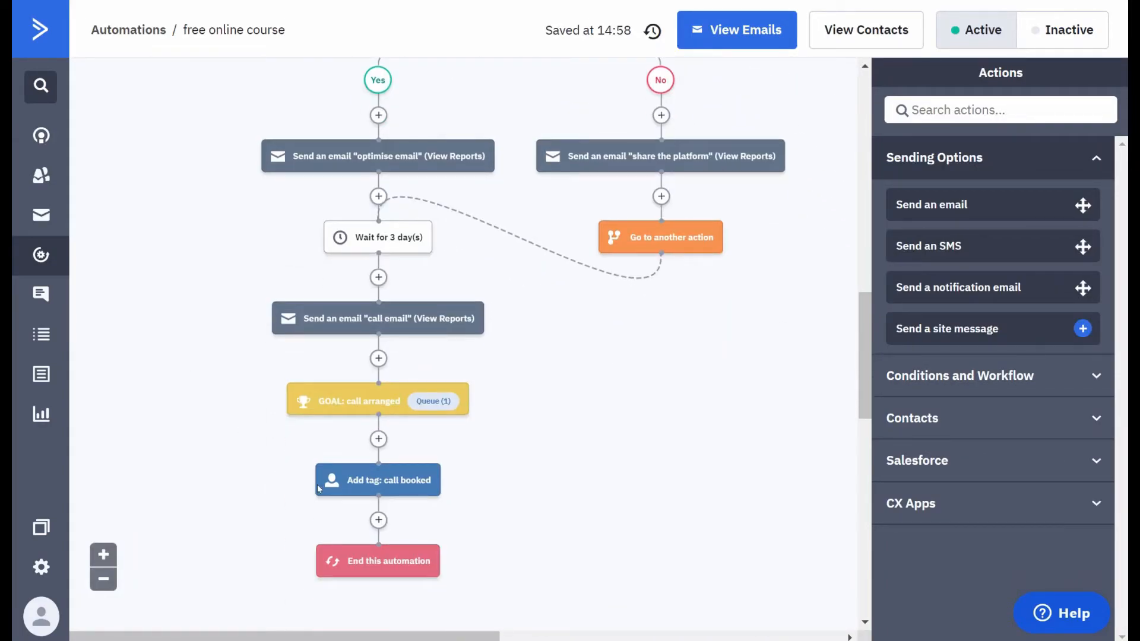
mouse_move(377, 479)
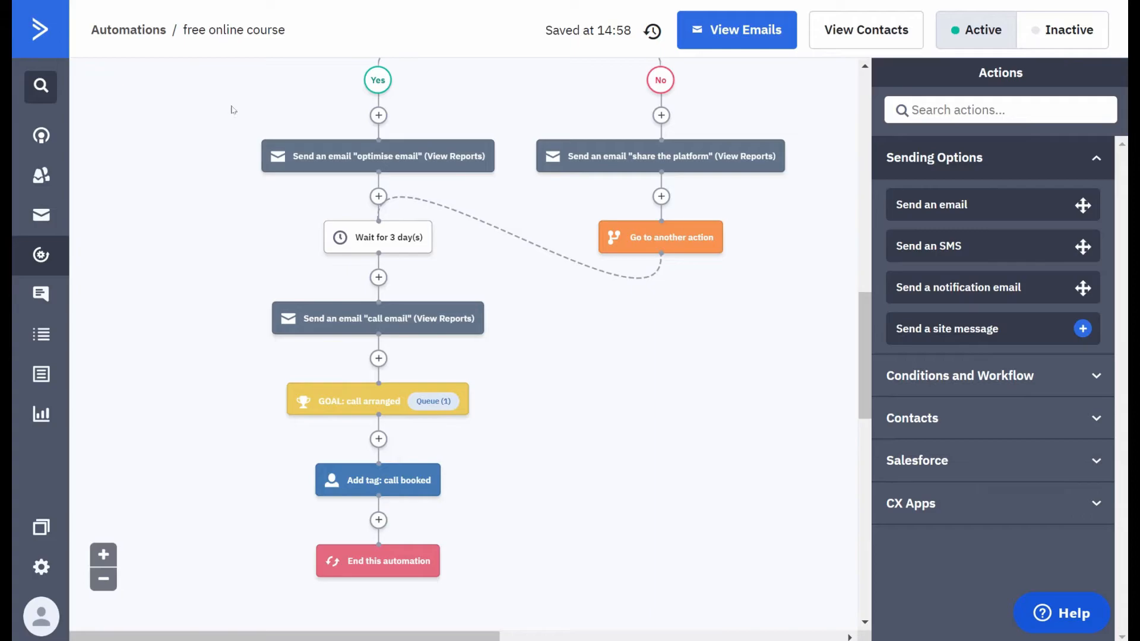
mouse_move(221, 90)
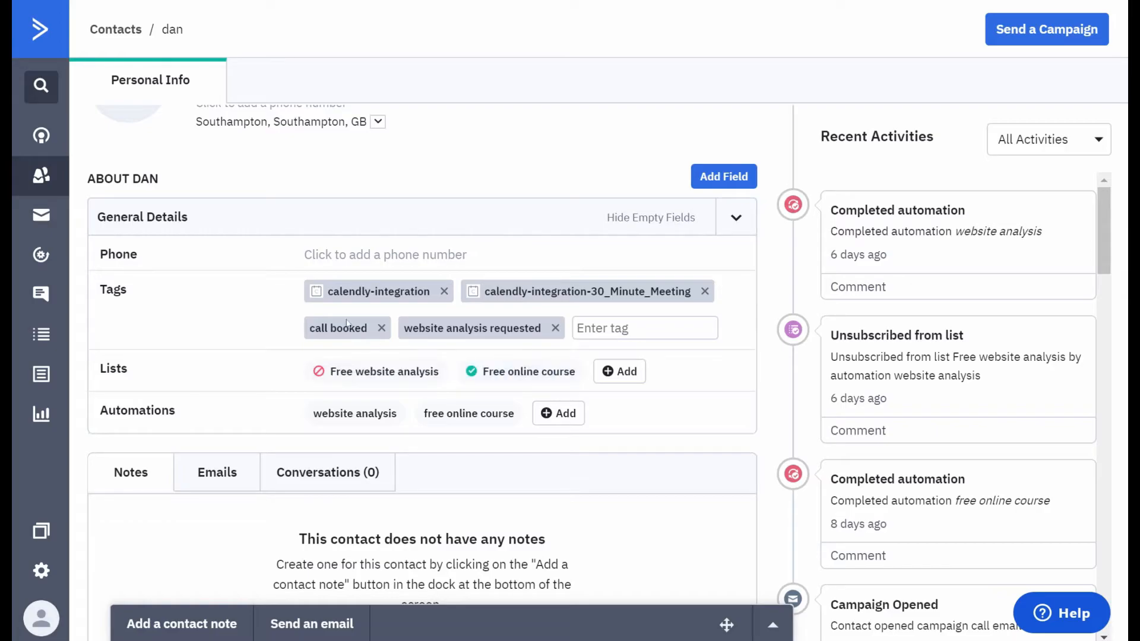
- Bring up the tags added by the automation's tagging step
double_click(337, 328)
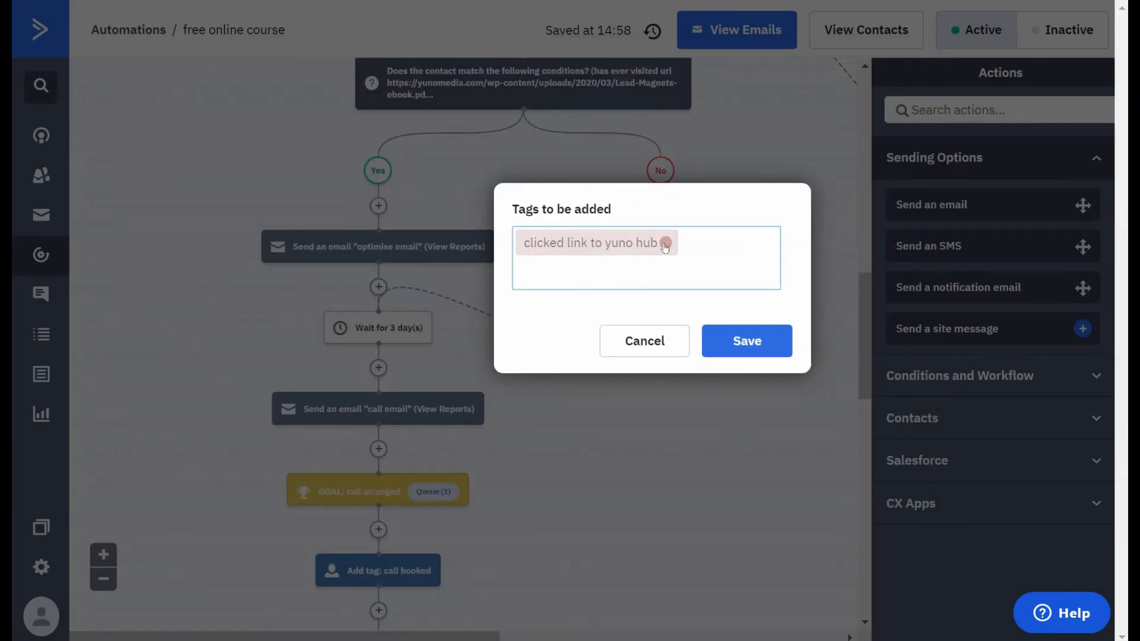
- Replace the 'clicked link to yuno hub' tag with 'tag 1' and save the step
left_click(663, 242)
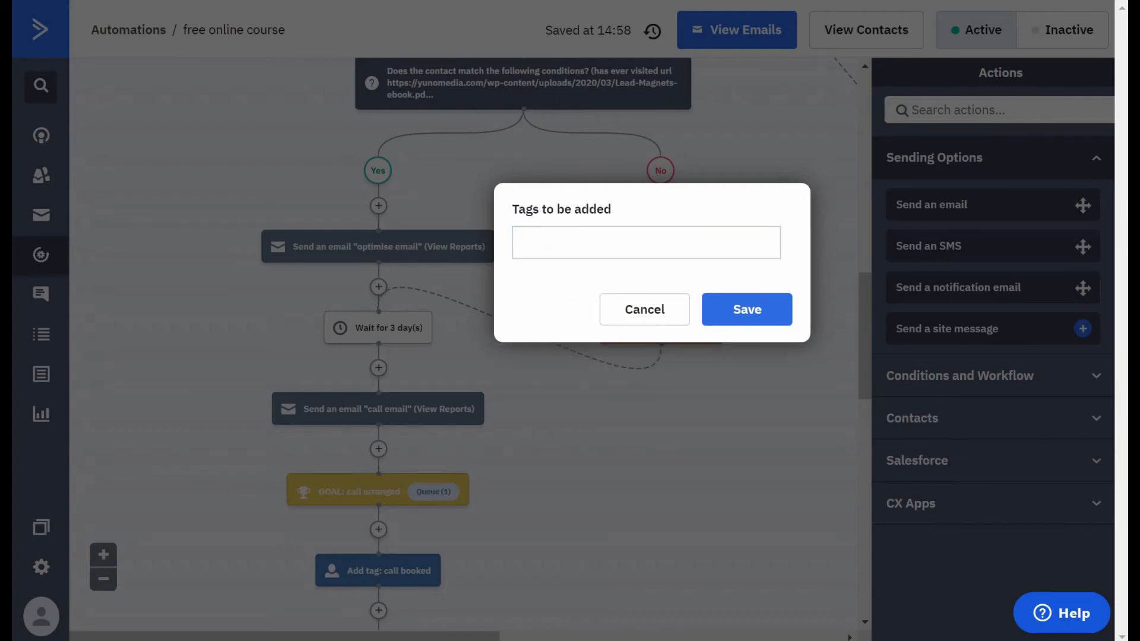
left_click(644, 243)
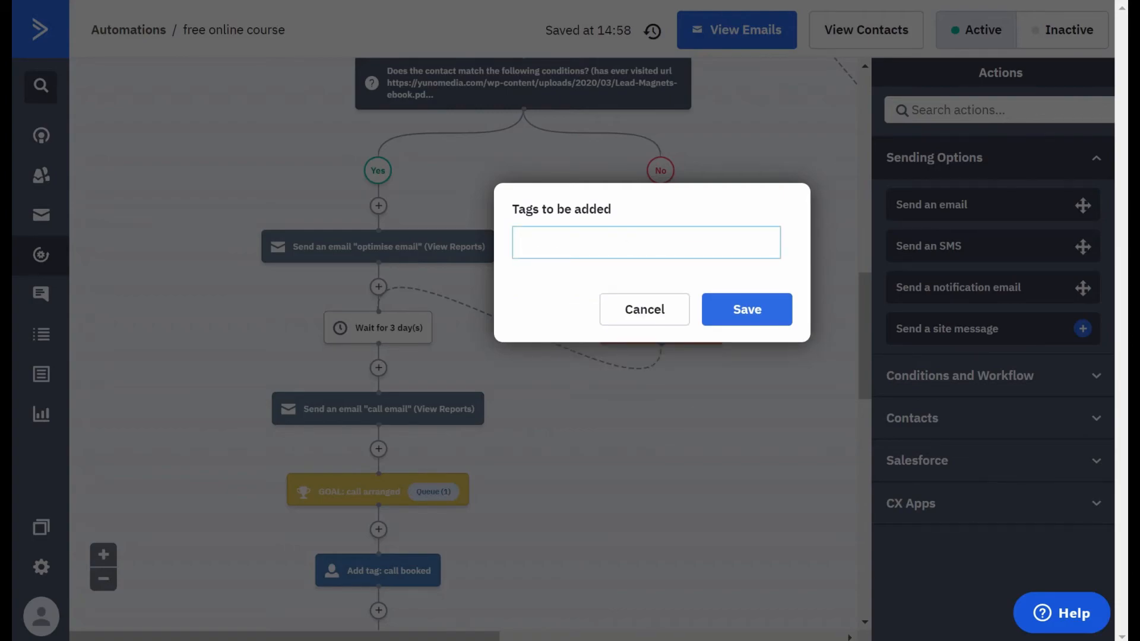
type("tag")
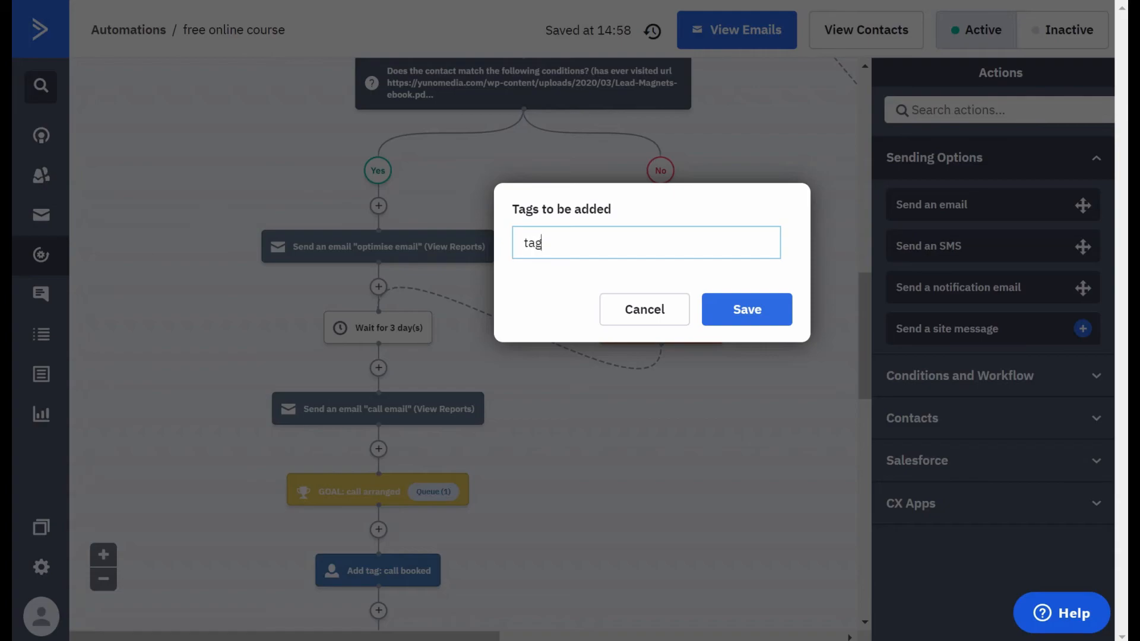
type("1")
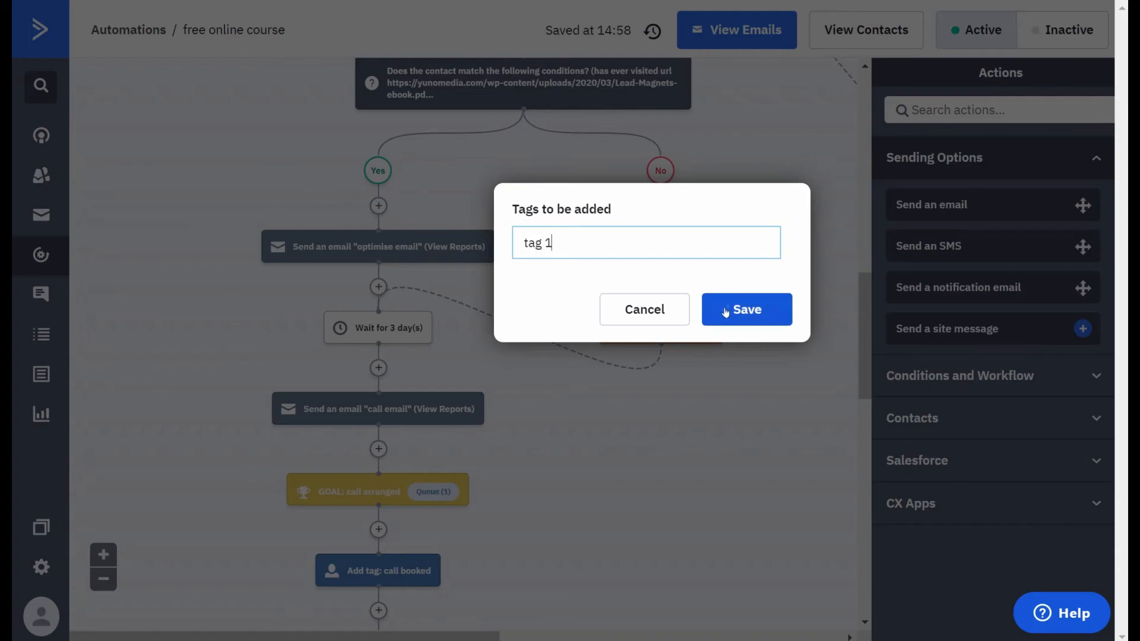
left_click(746, 309)
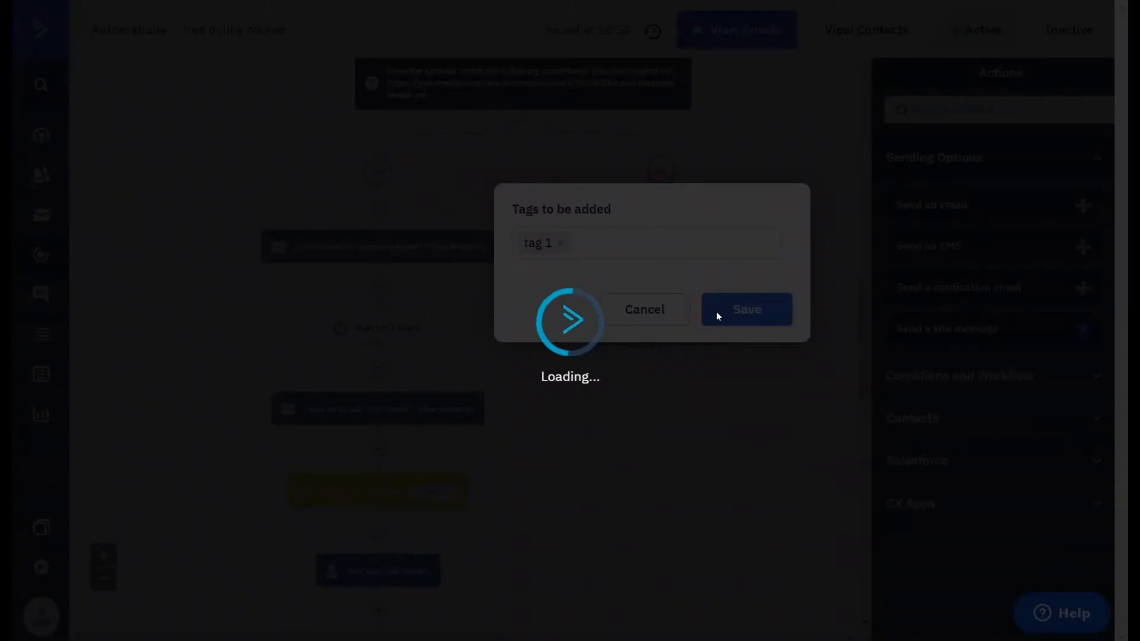
left_click(744, 309)
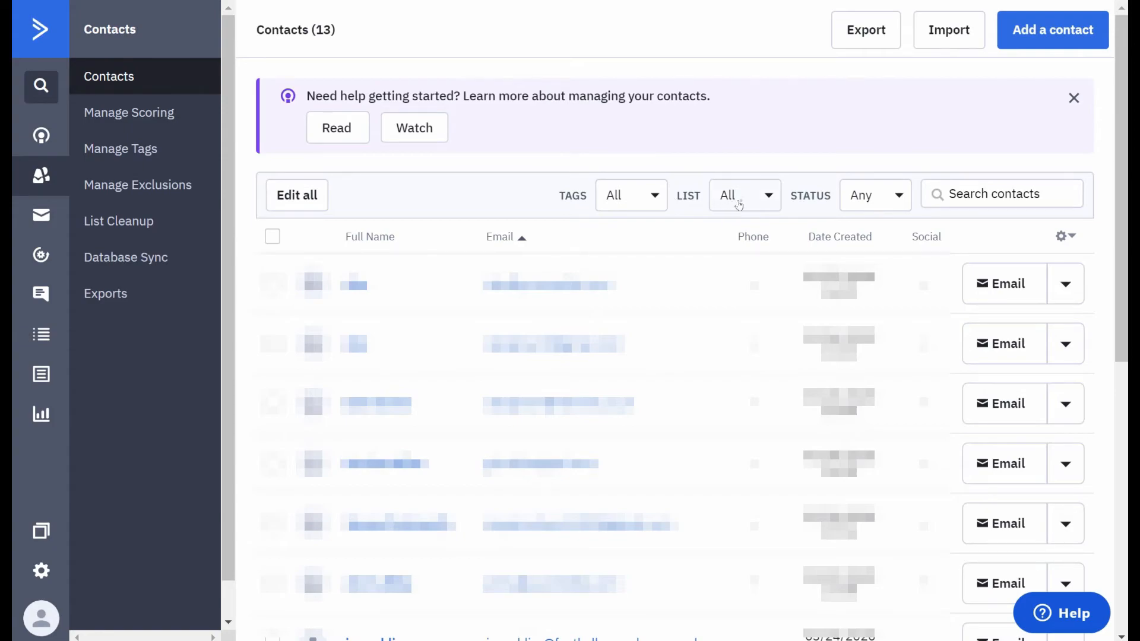
- Browse the list and tag filters available for the 13 contacts
left_click(743, 195)
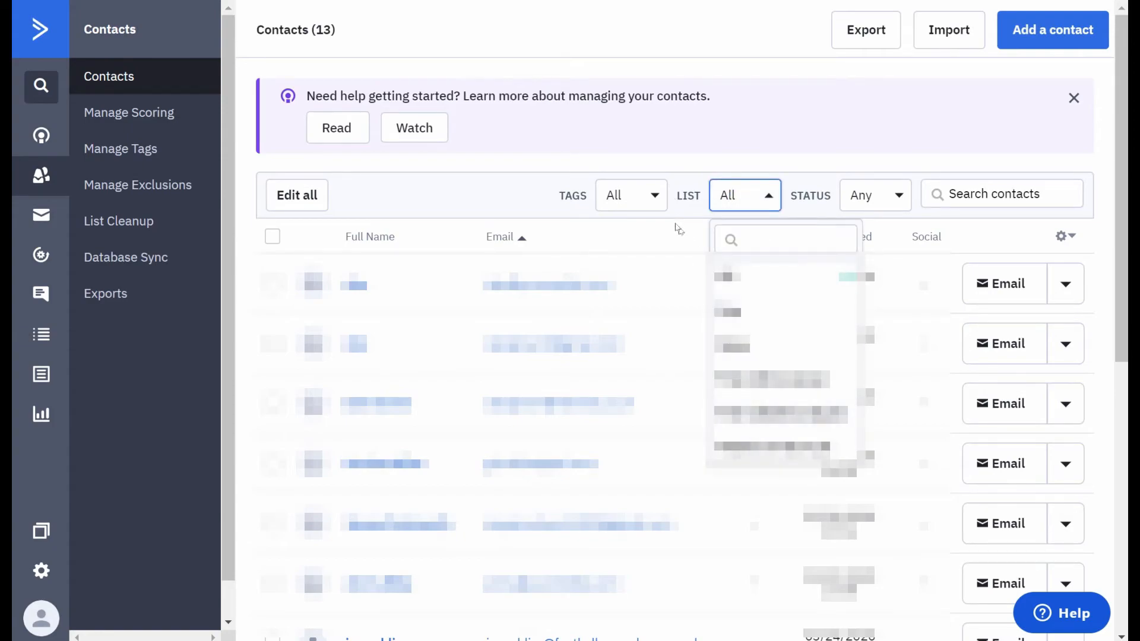
left_click(629, 194)
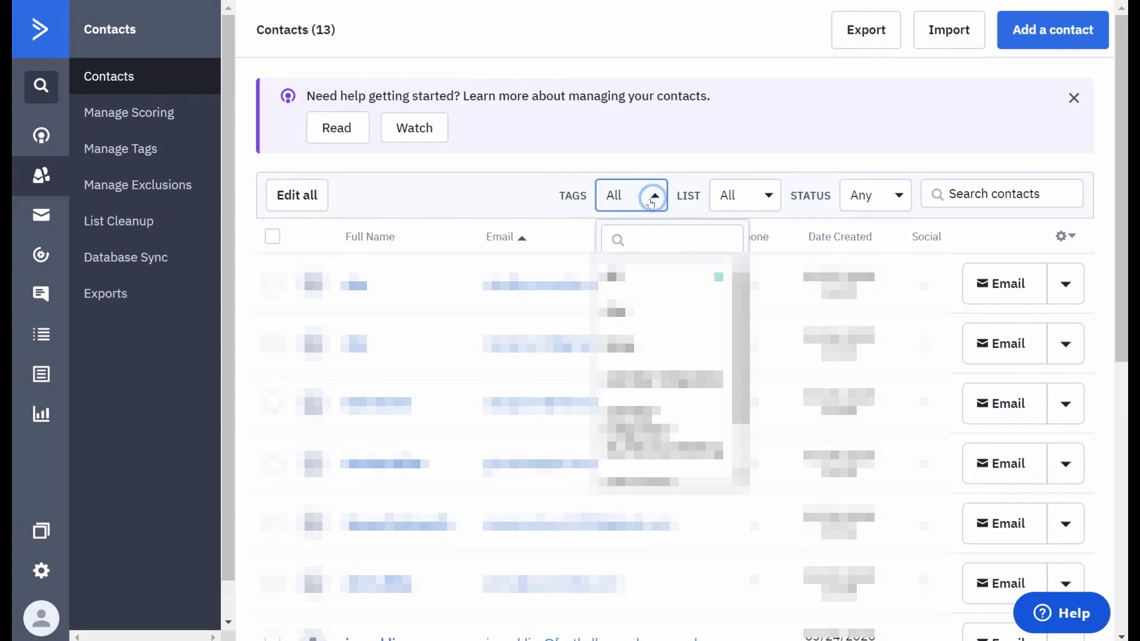
mouse_move(681, 183)
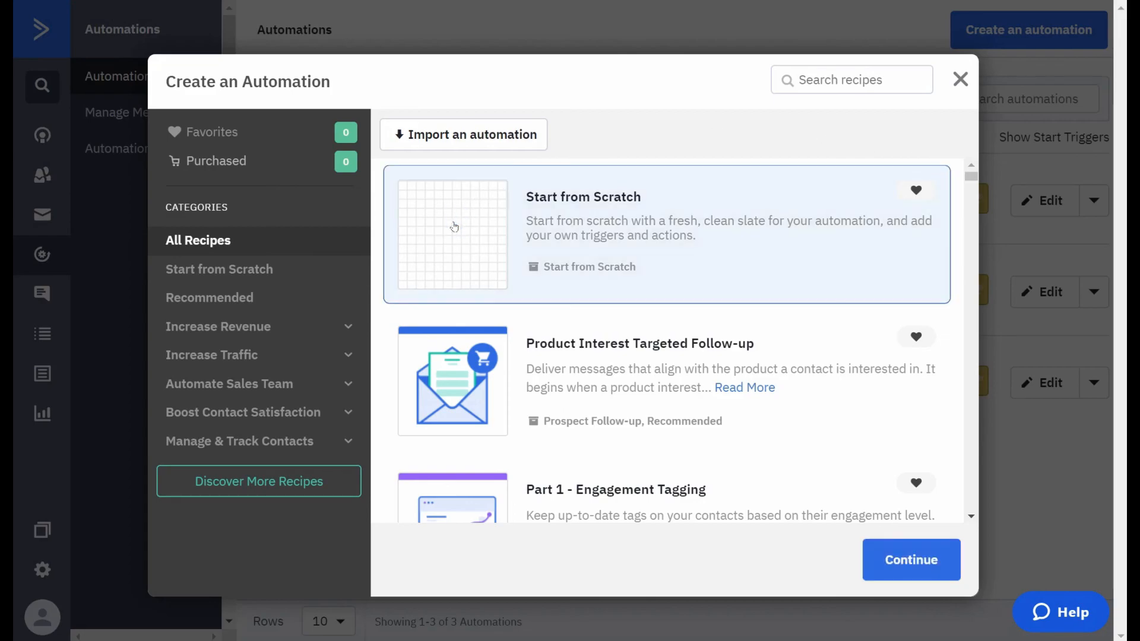
mouse_move(458, 231)
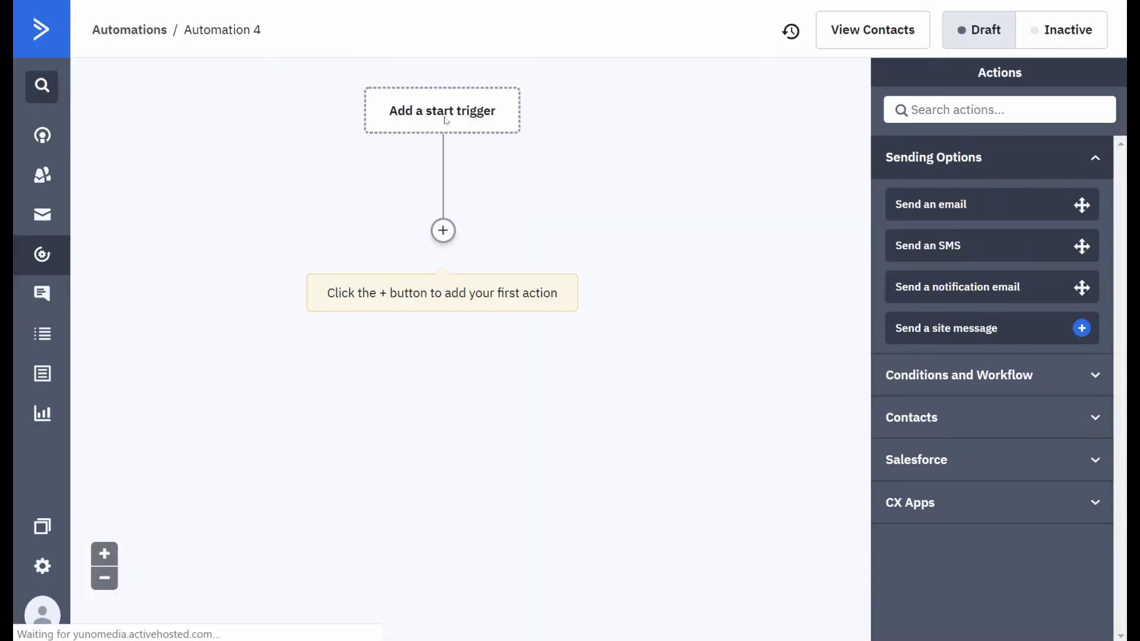
- Choose subscribing to a list as the new automation's start trigger
left_click(441, 110)
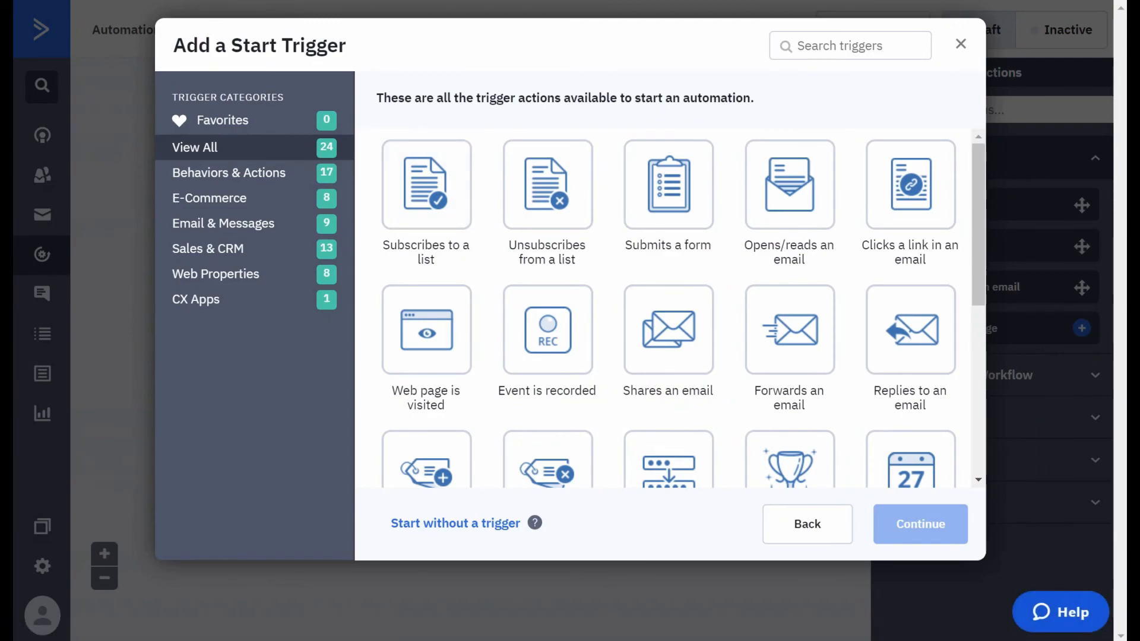
mouse_move(436, 192)
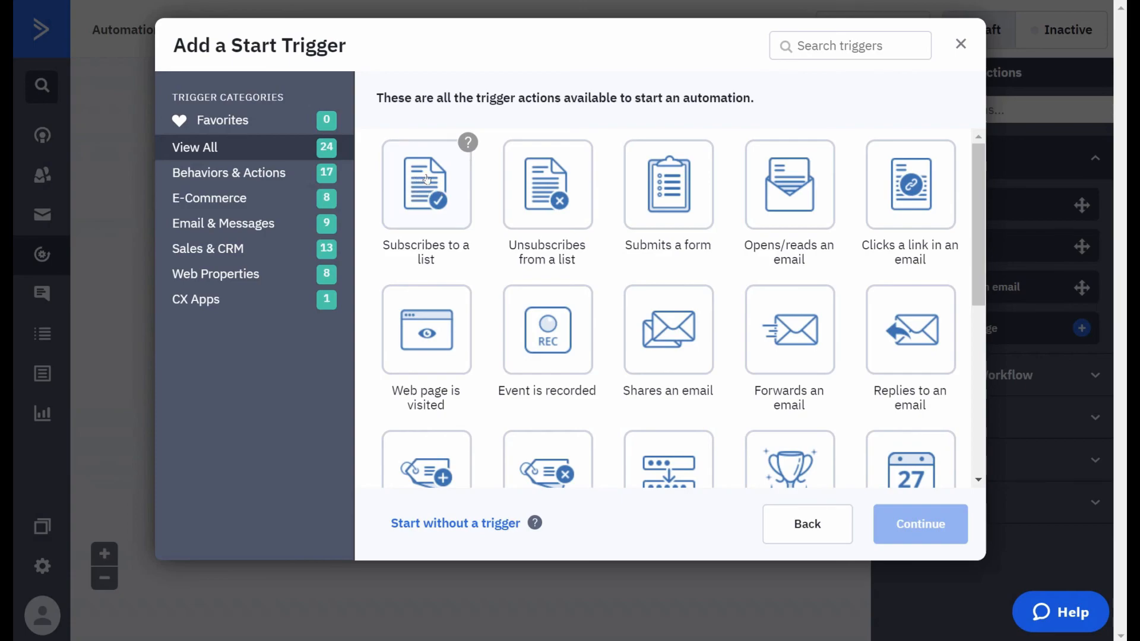
left_click(426, 184)
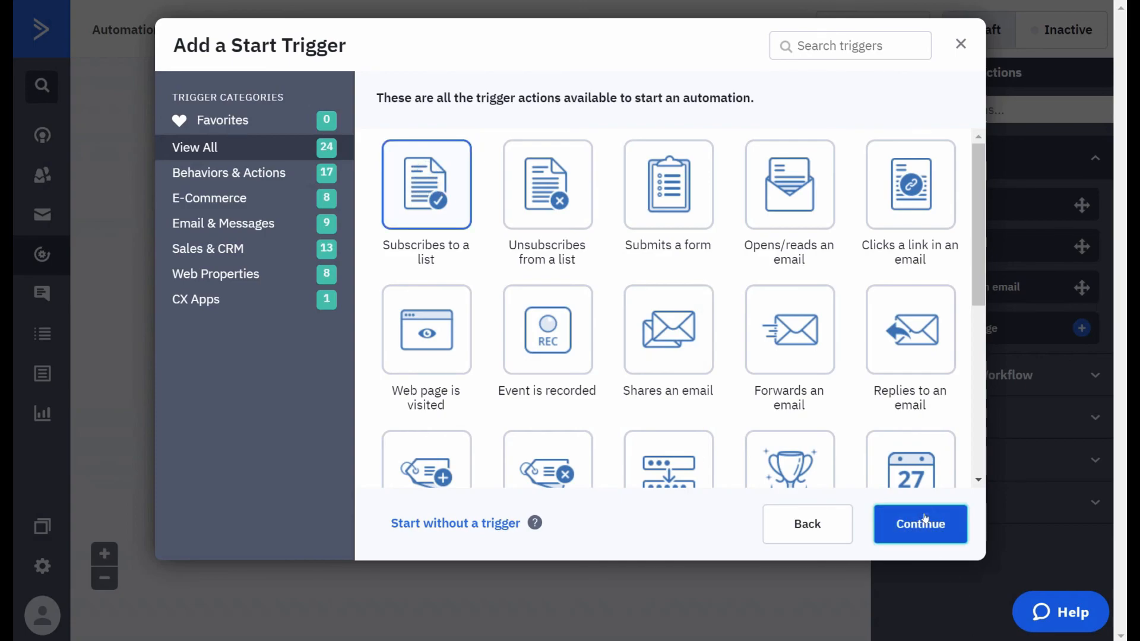
left_click(918, 524)
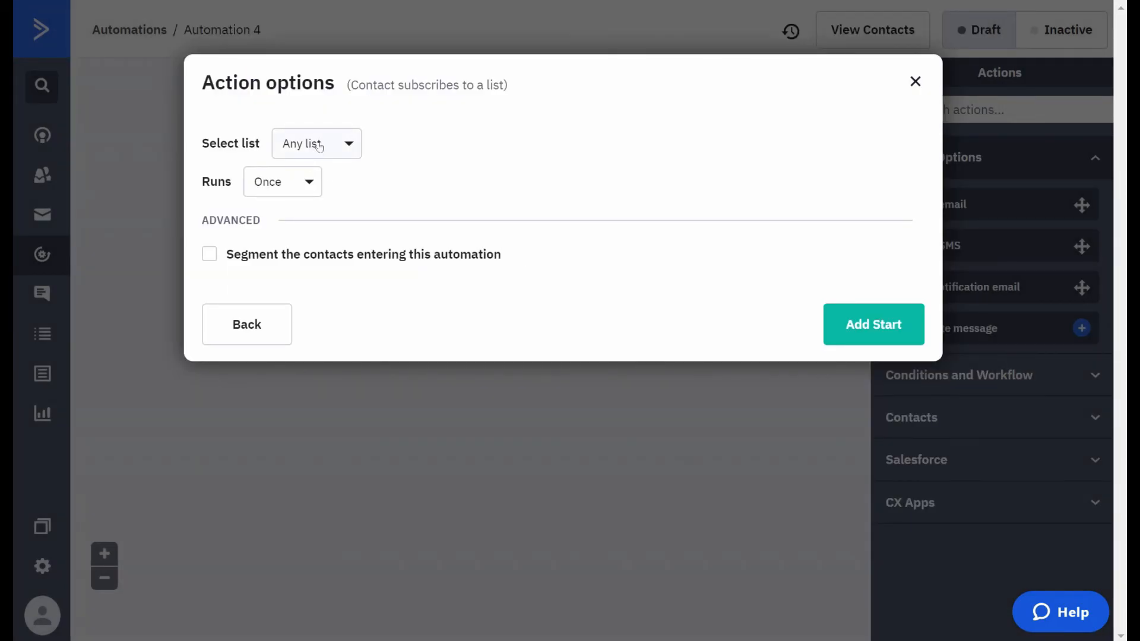
- Set the trigger to the Free online course list and add it to the automation
left_click(316, 143)
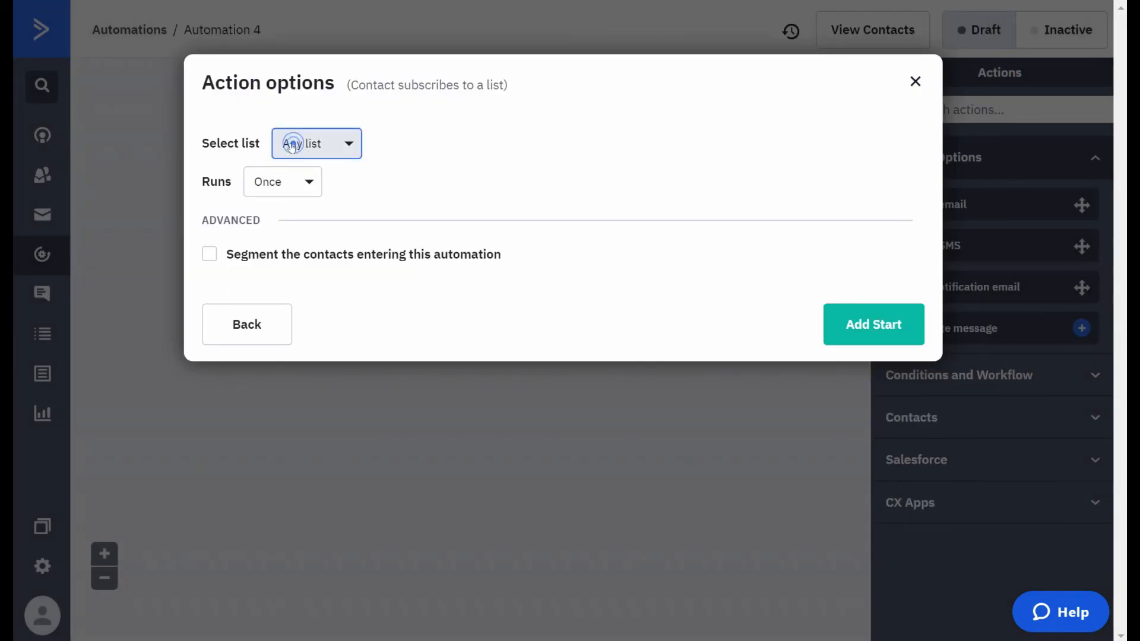
left_click(315, 144)
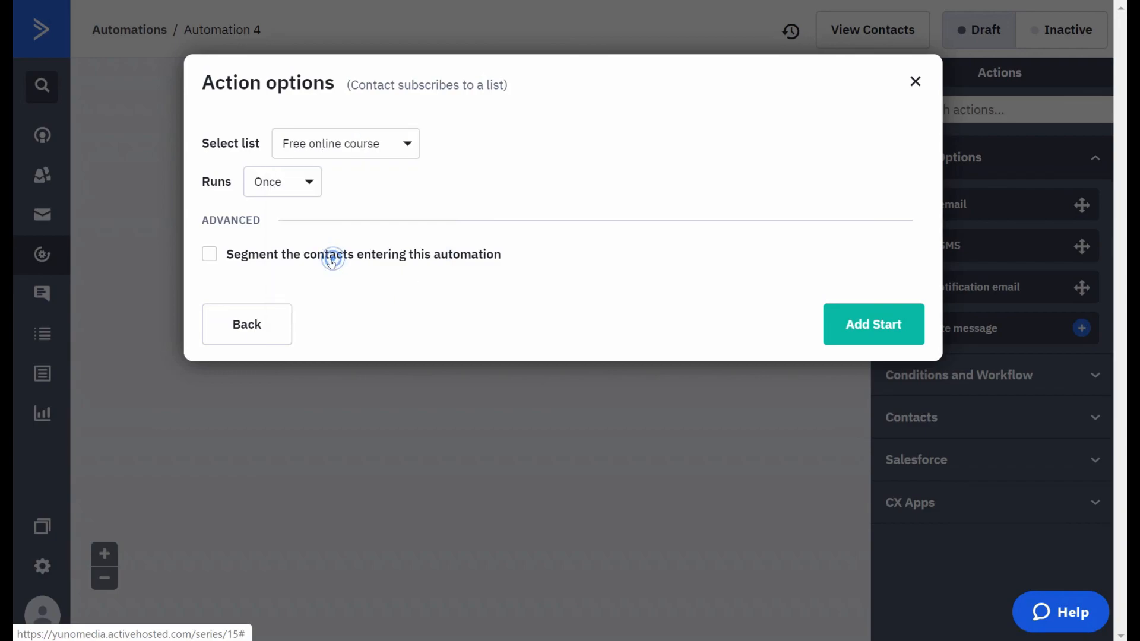
left_click(873, 324)
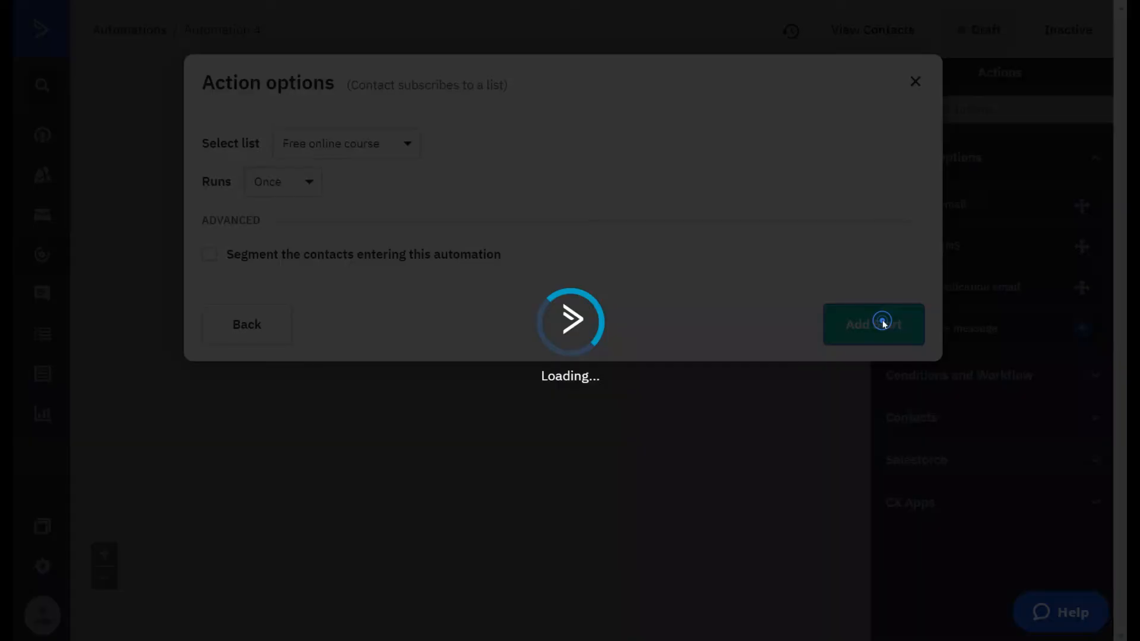
left_click(873, 324)
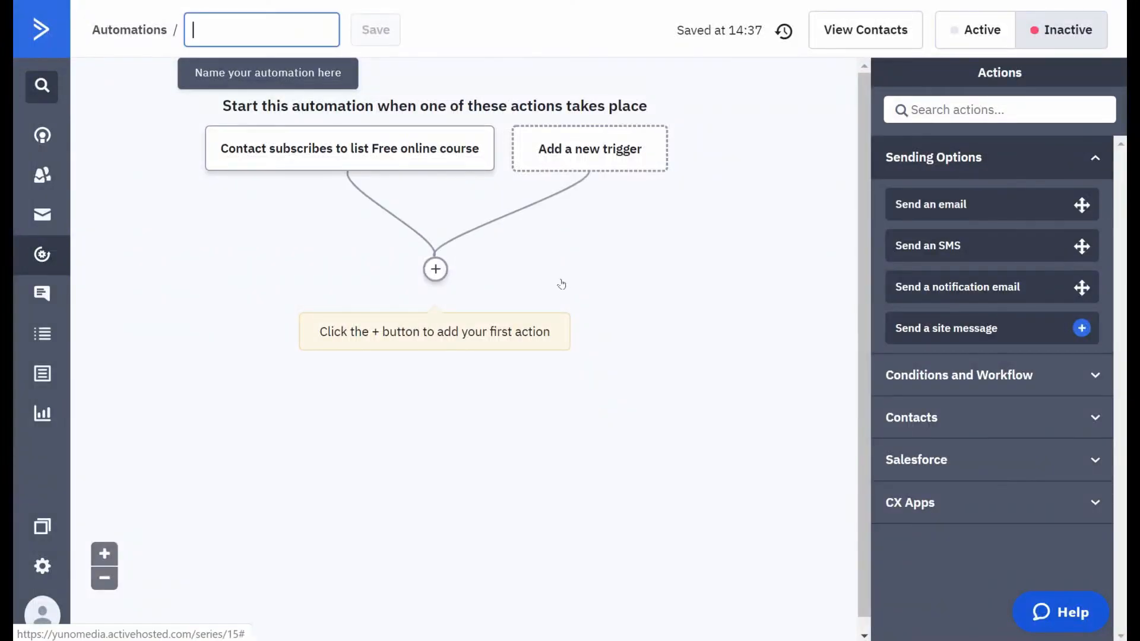
left_click(435, 270)
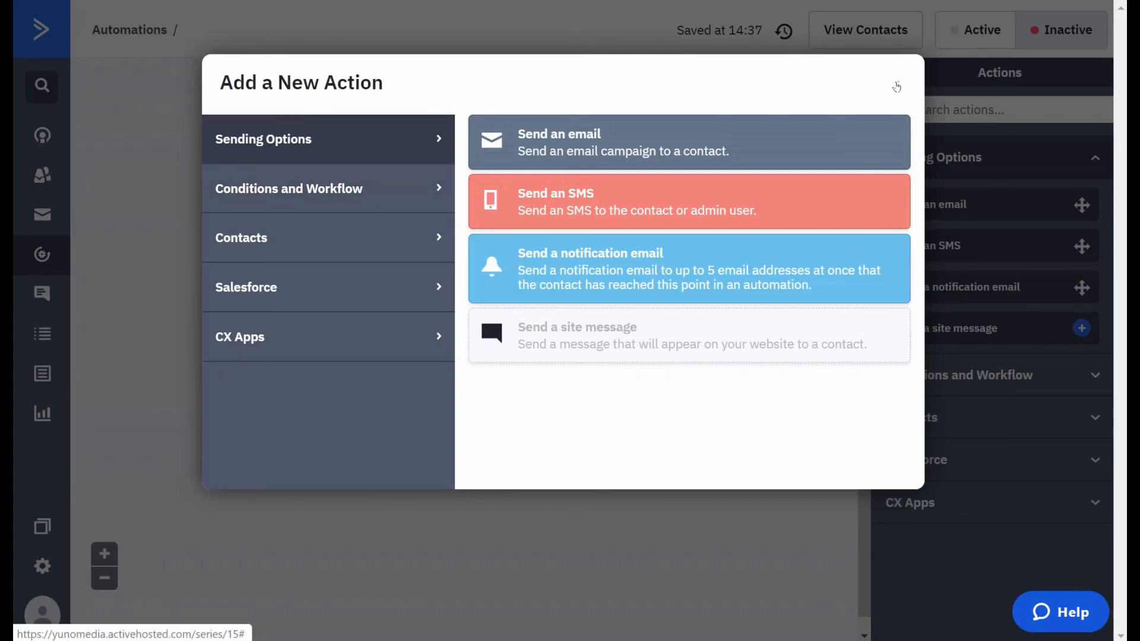
left_click(896, 86)
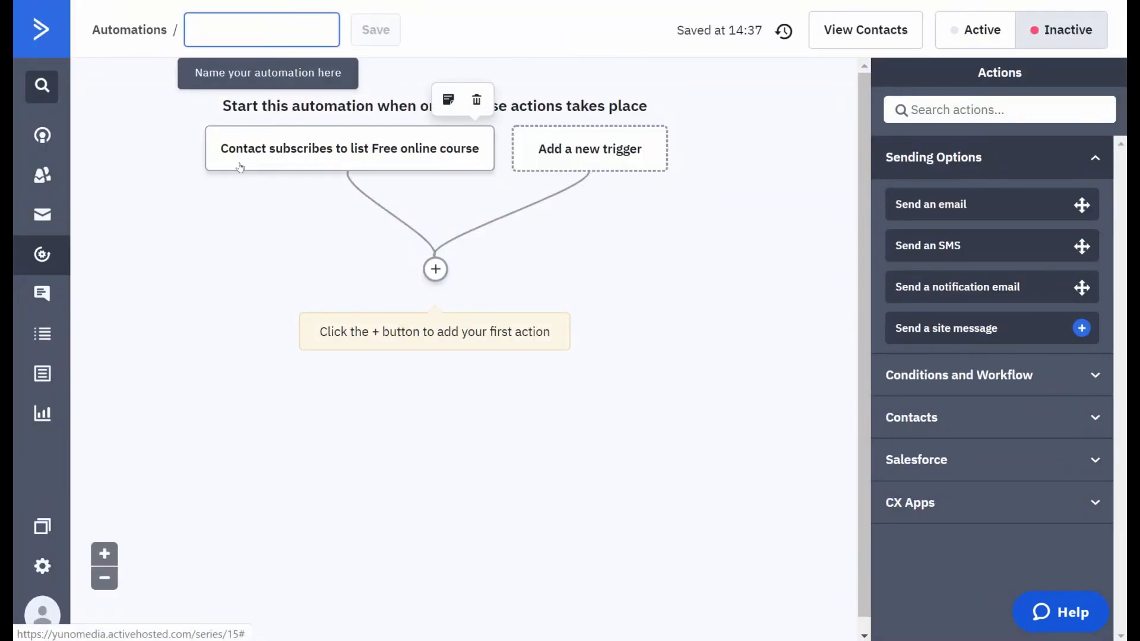
left_click(261, 29)
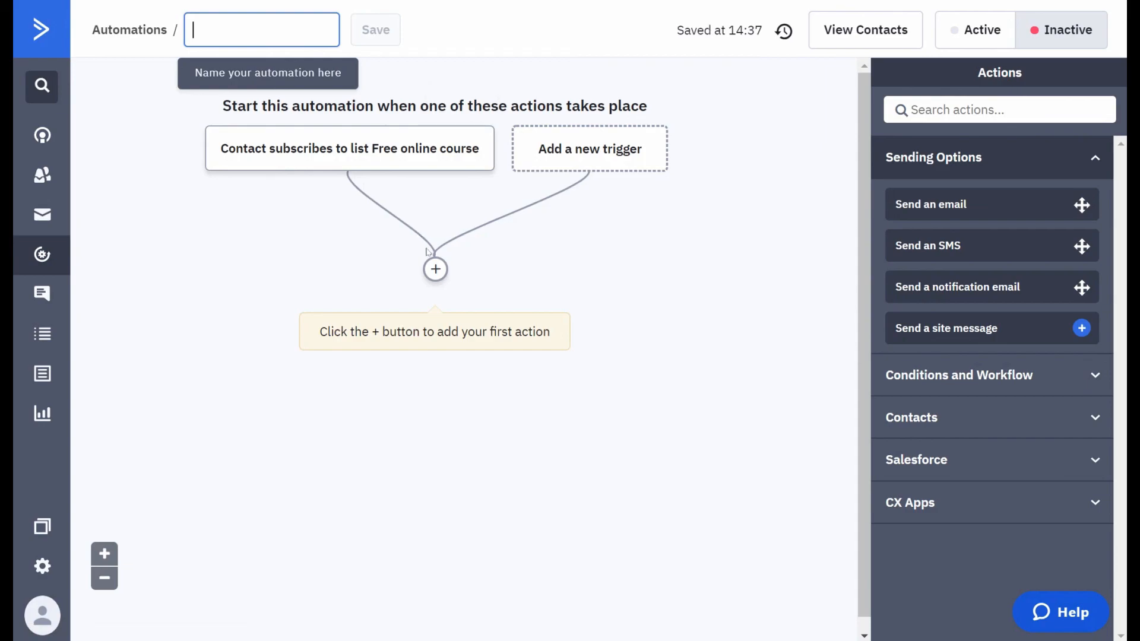
mouse_move(434, 270)
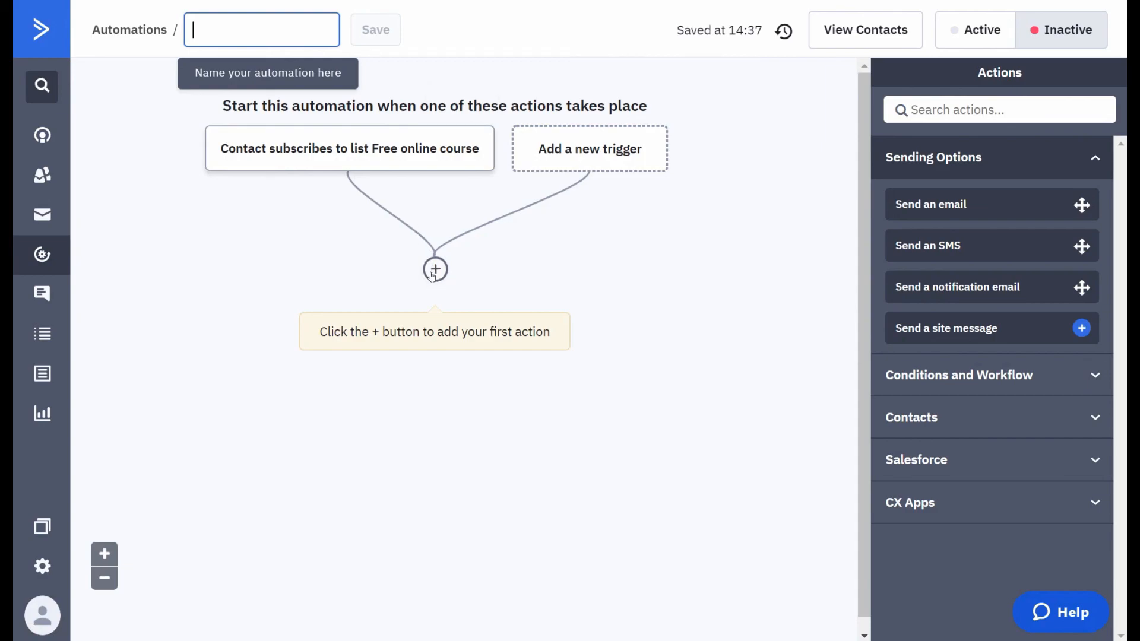